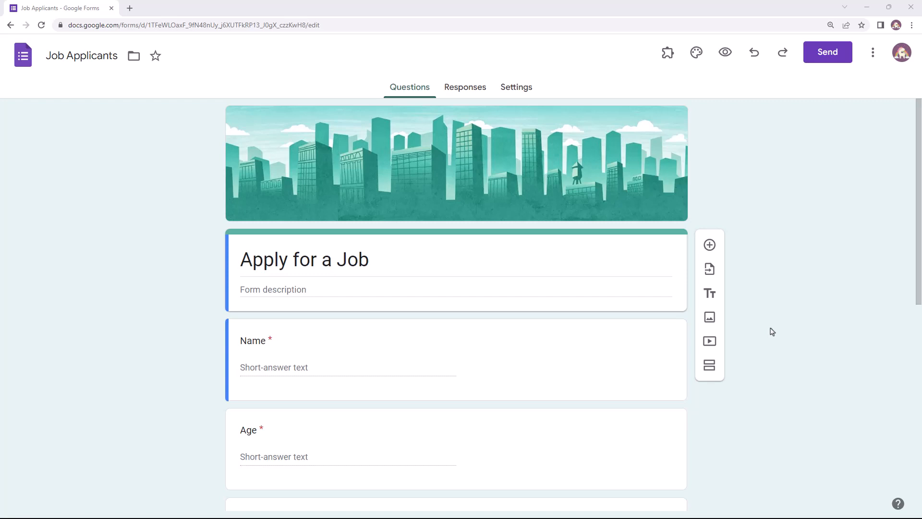
mouse_move(332, 347)
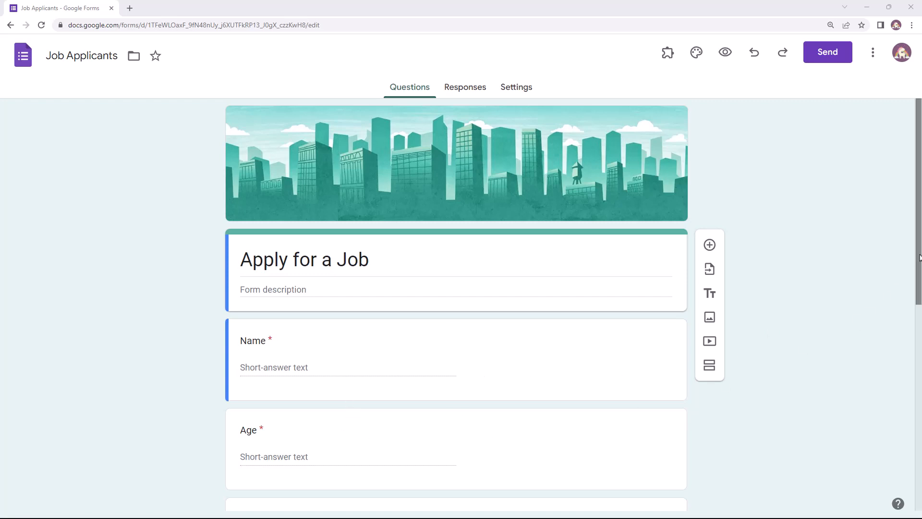
- Inspect the Drive folders that receive the Resume and Profile Photo uploads
scroll(down, 3)
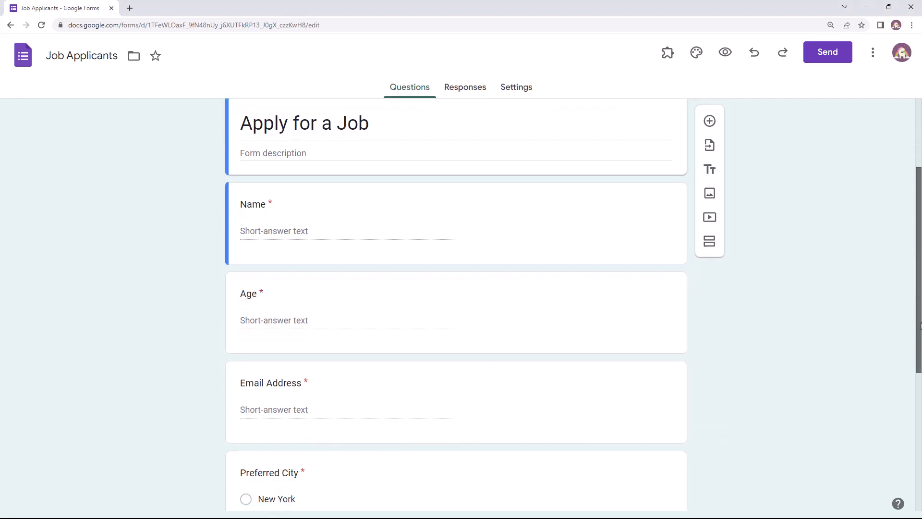
scroll(down, 3)
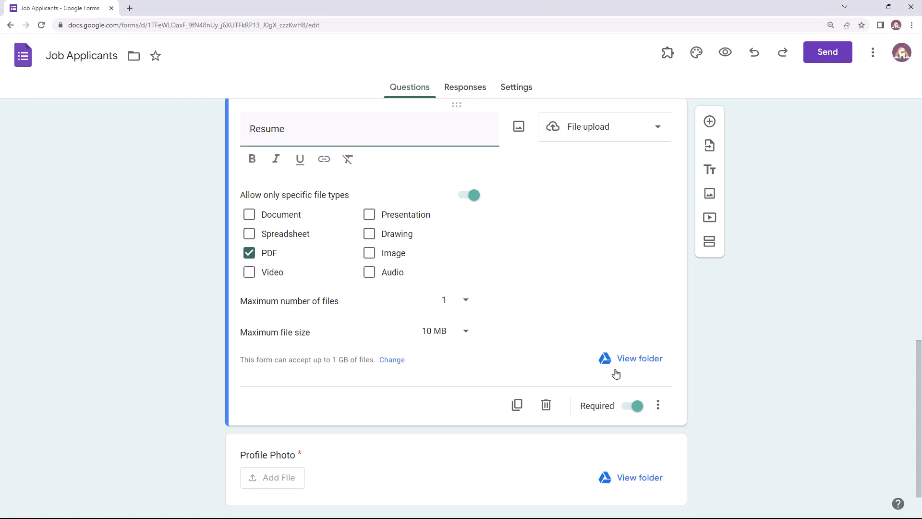
mouse_move(650, 367)
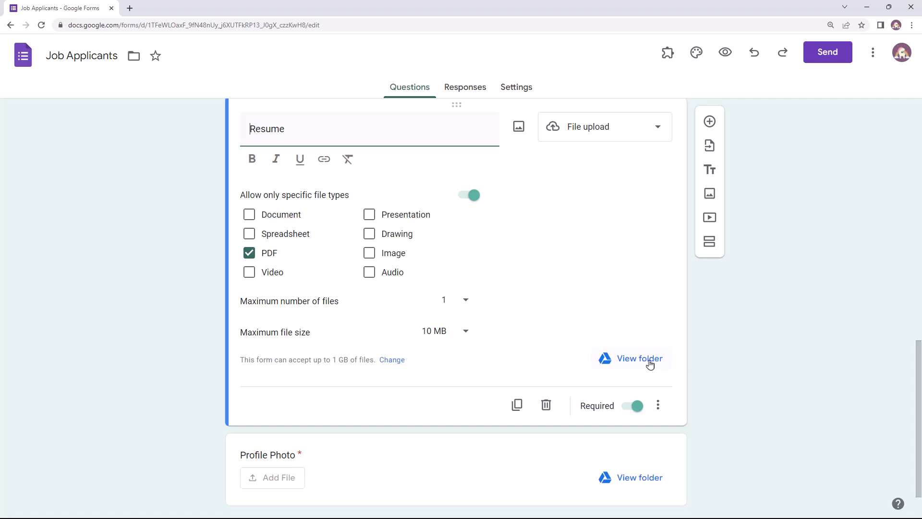
click(640, 359)
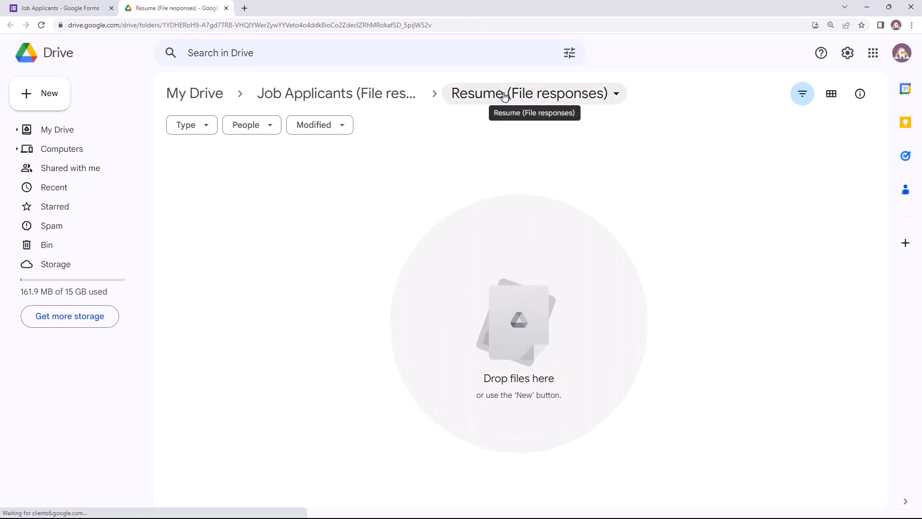
click(57, 8)
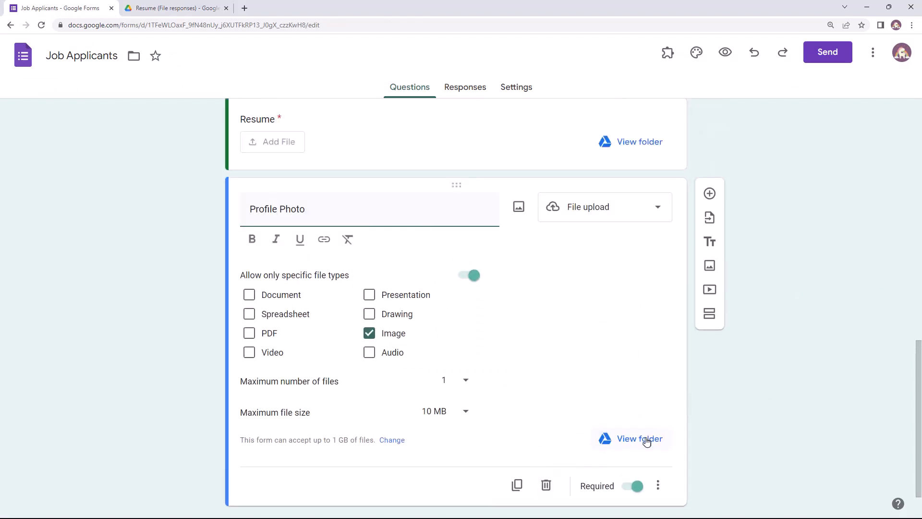
click(640, 438)
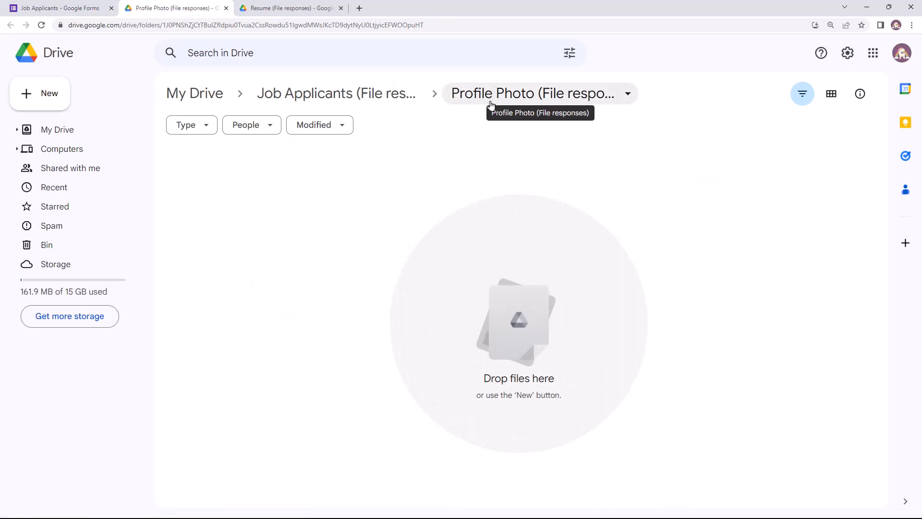
click(329, 93)
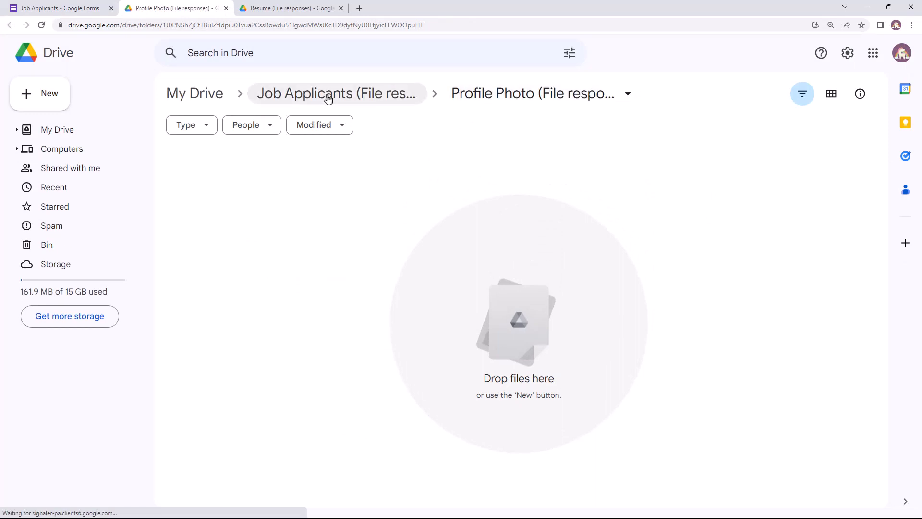
click(328, 95)
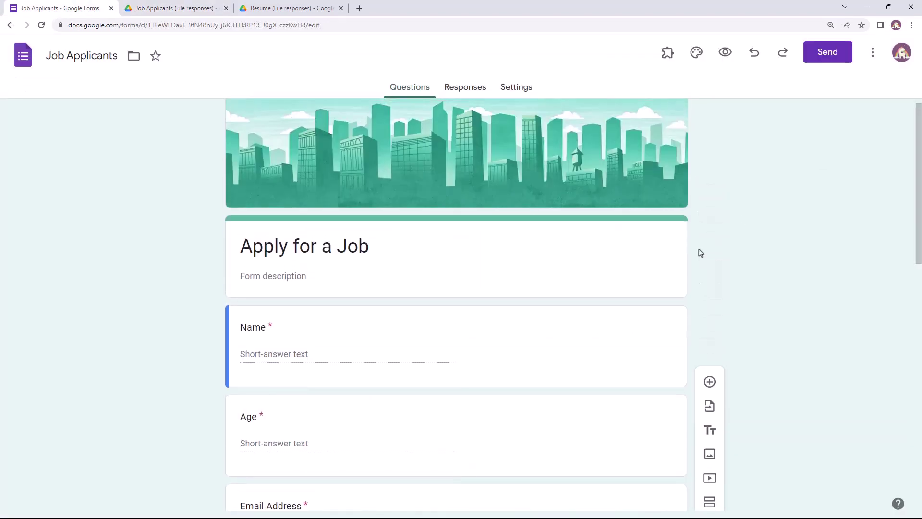
click(725, 52)
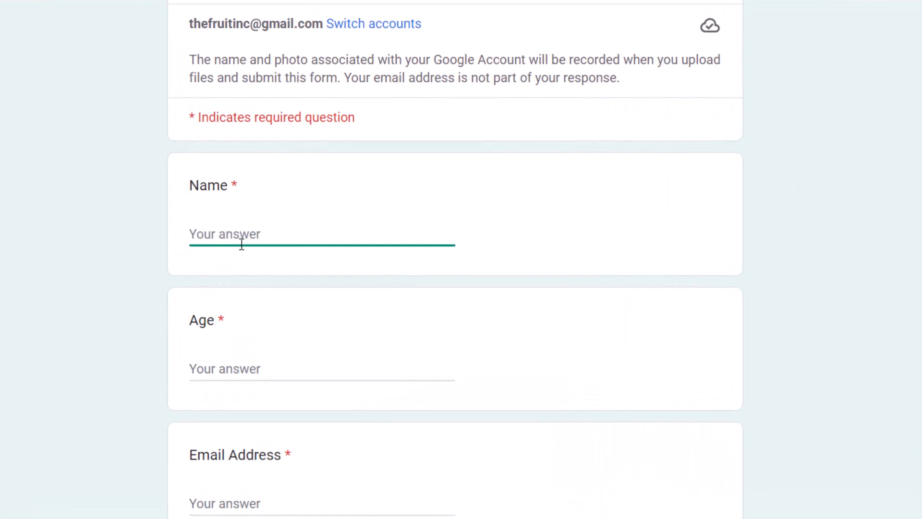
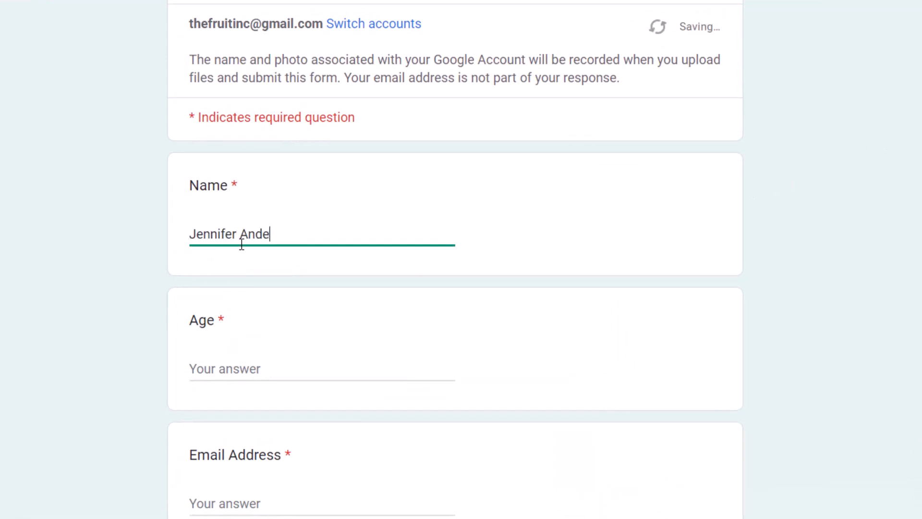
text(25)
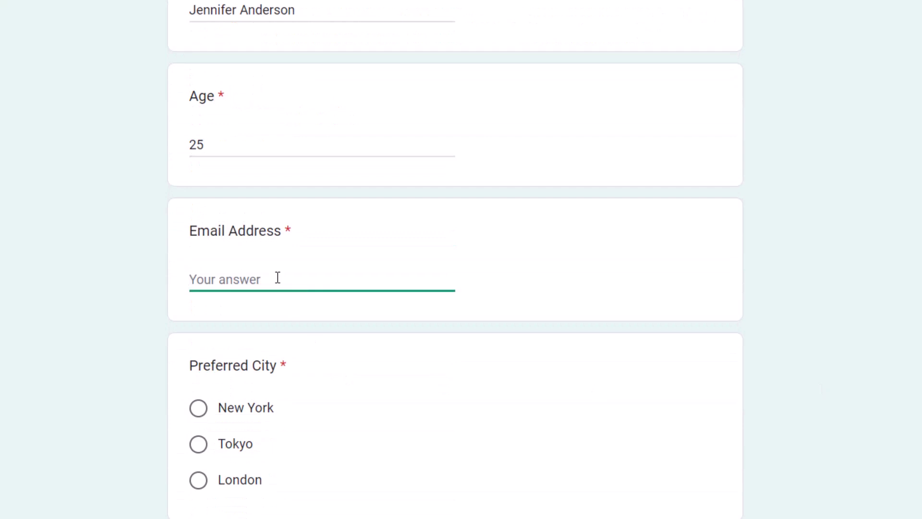
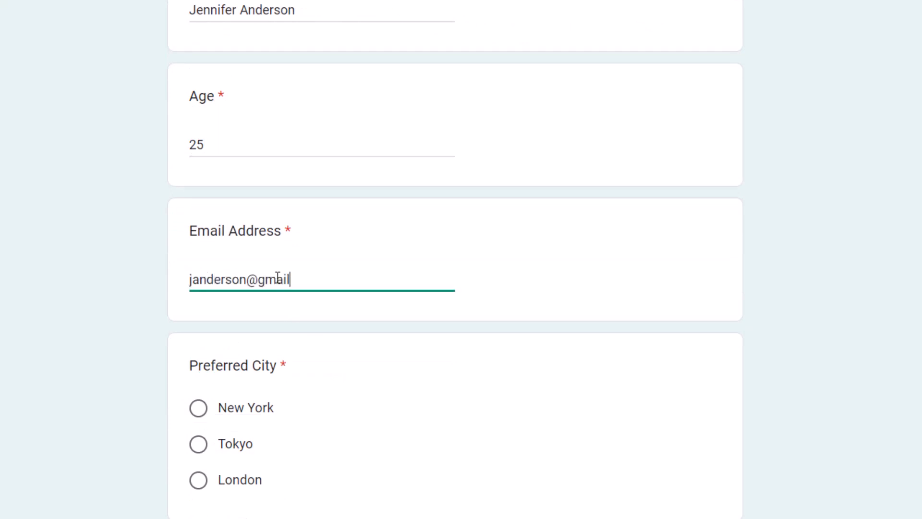
click(198, 407)
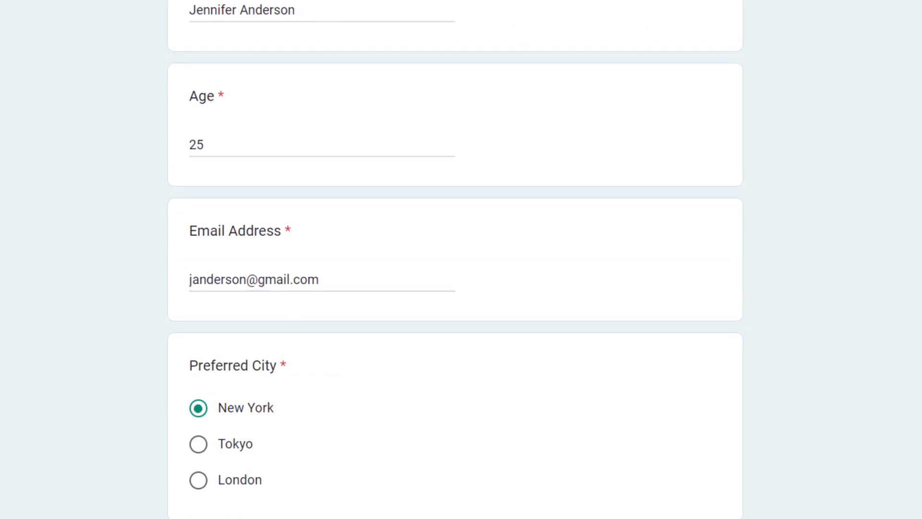
- Attach Resume.pdf and Photo.png to their questions and submit the application
scroll(down, 3)
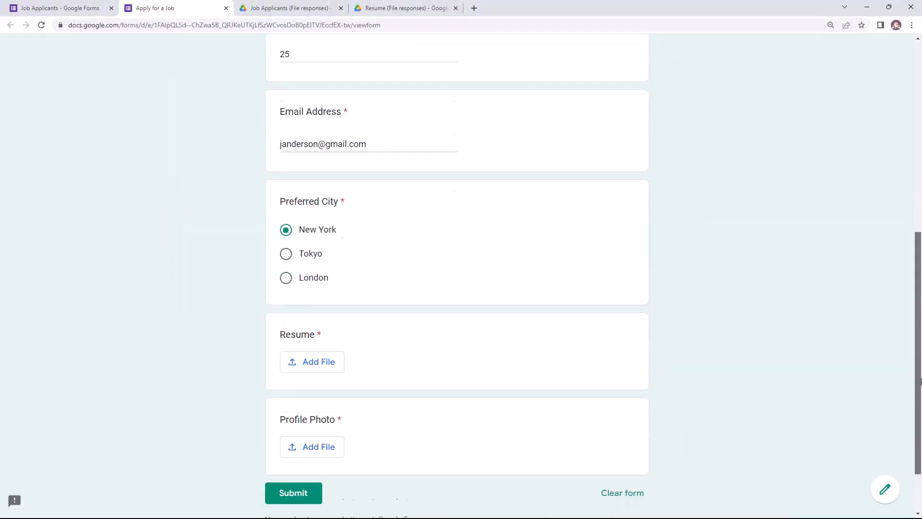
click(311, 362)
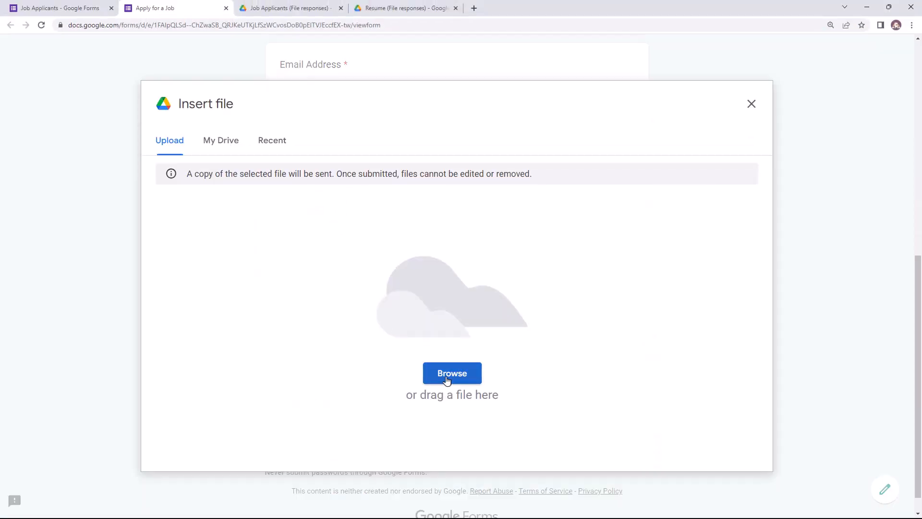
click(452, 373)
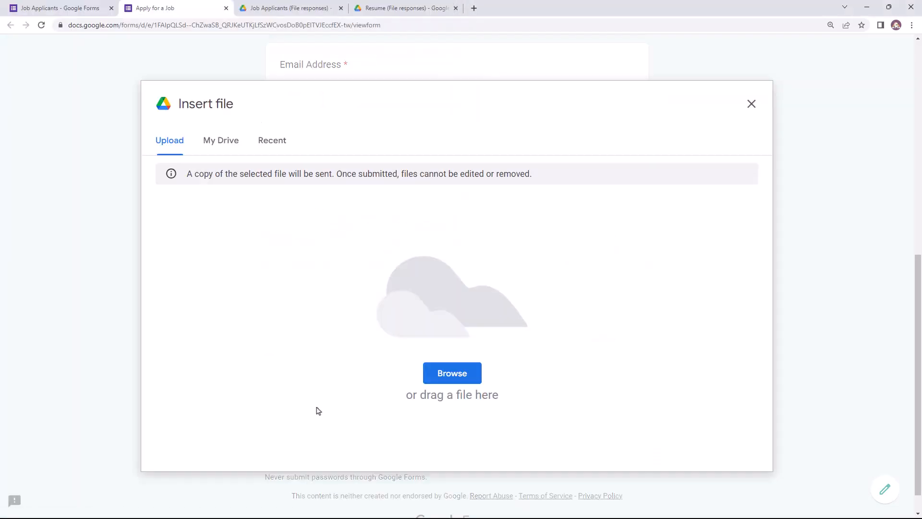
click(452, 373)
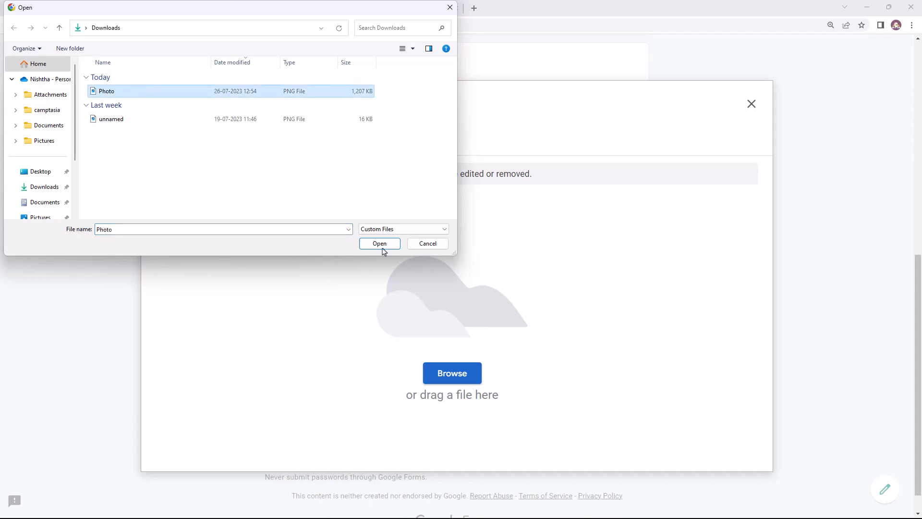
click(380, 244)
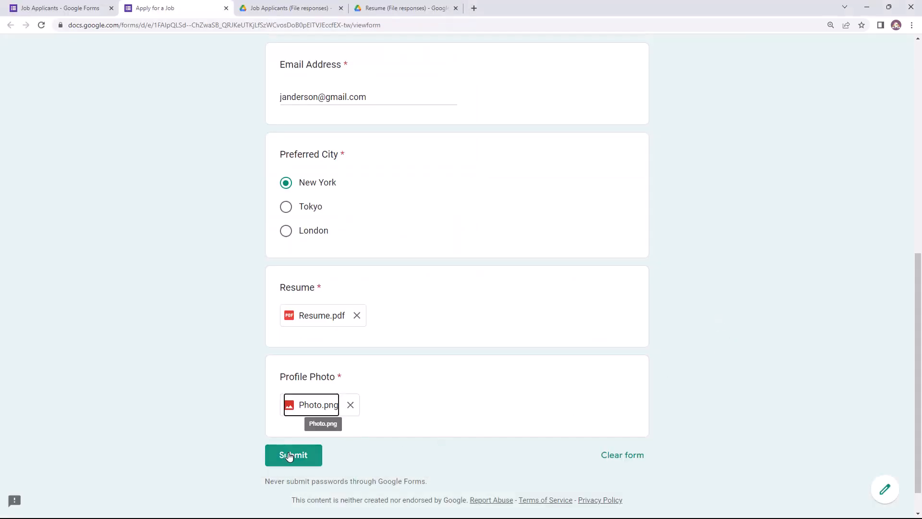
click(294, 455)
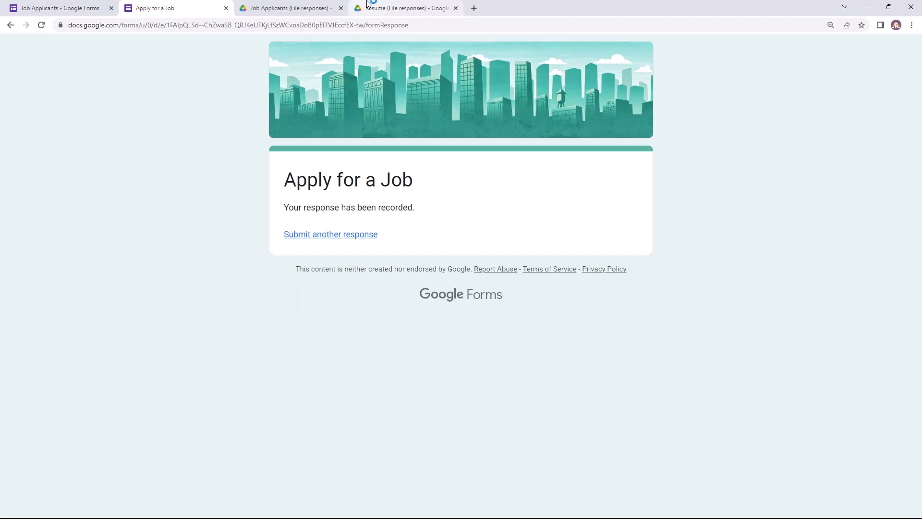
- View the renamed resume PDF in the Resume responses folder and go up to Job Applicants
click(400, 8)
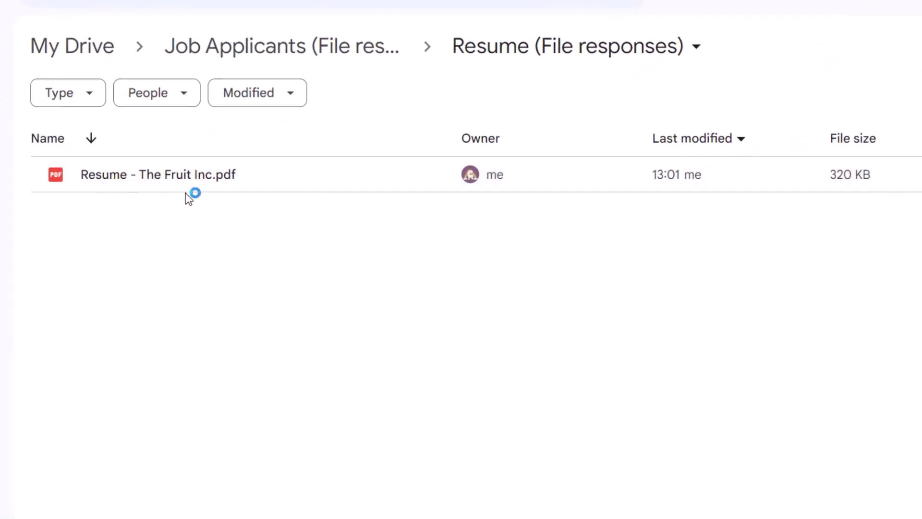
mouse_move(202, 200)
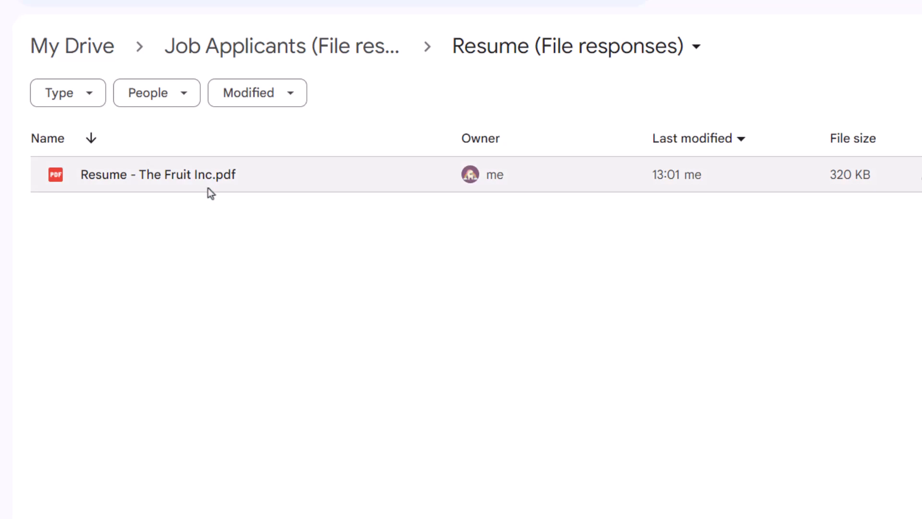
mouse_move(181, 191)
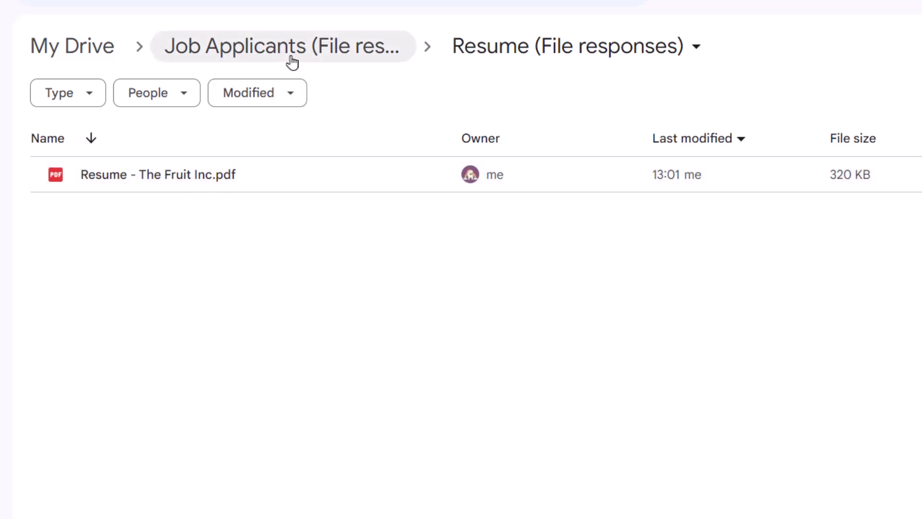
click(277, 46)
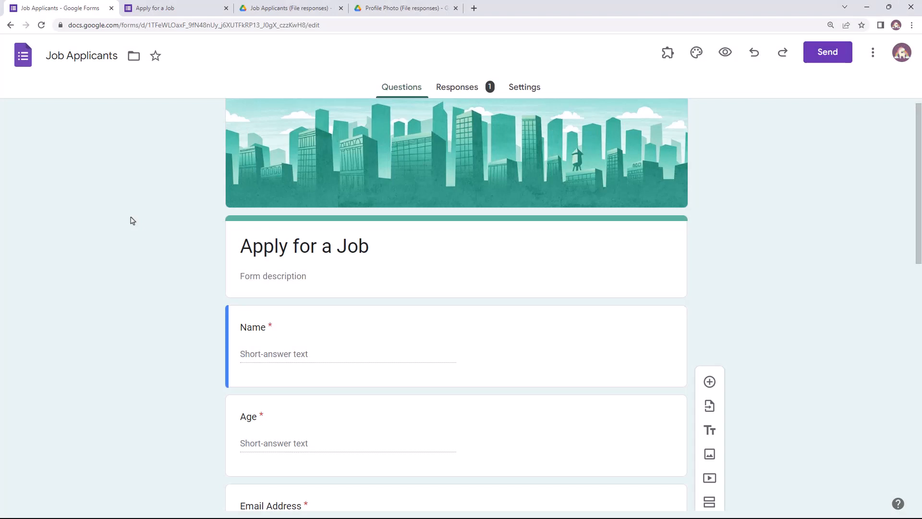
mouse_move(654, 58)
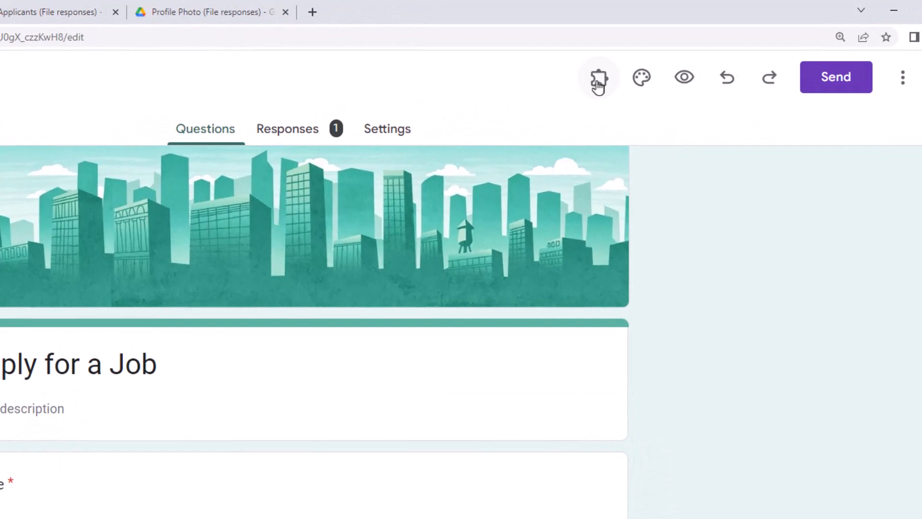
- Launch Document Studio and create a workflow named Job Application on Form responses 1
click(600, 77)
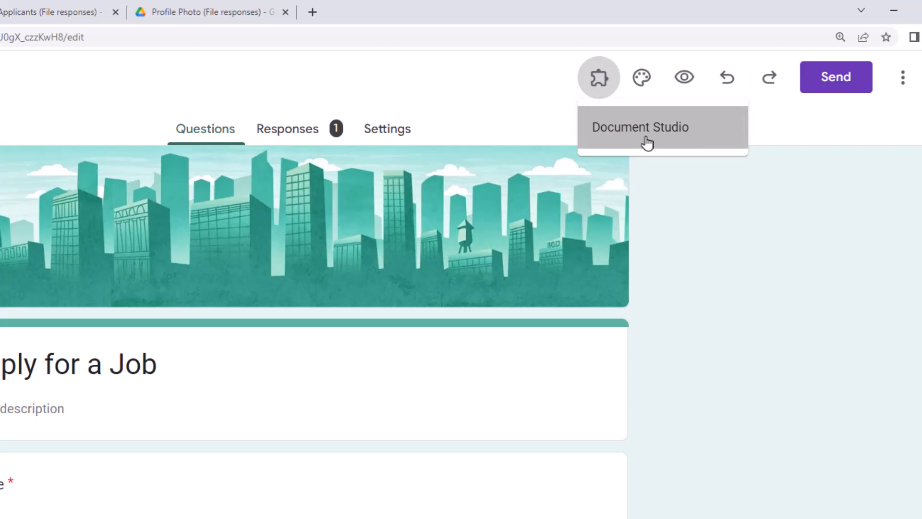
click(640, 127)
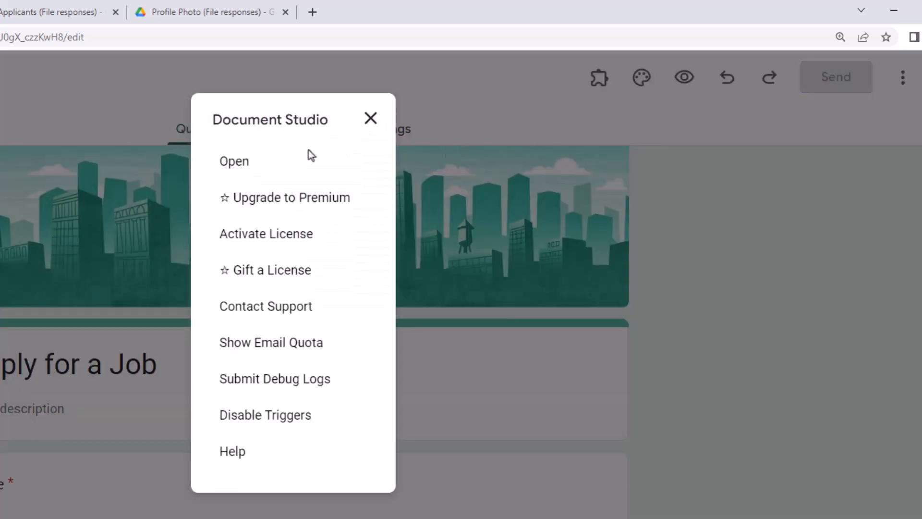
click(371, 119)
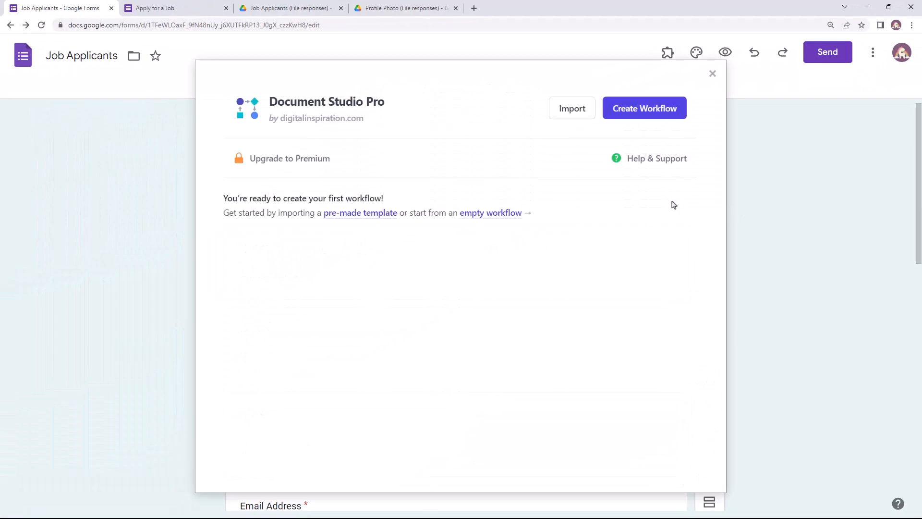
mouse_move(645, 111)
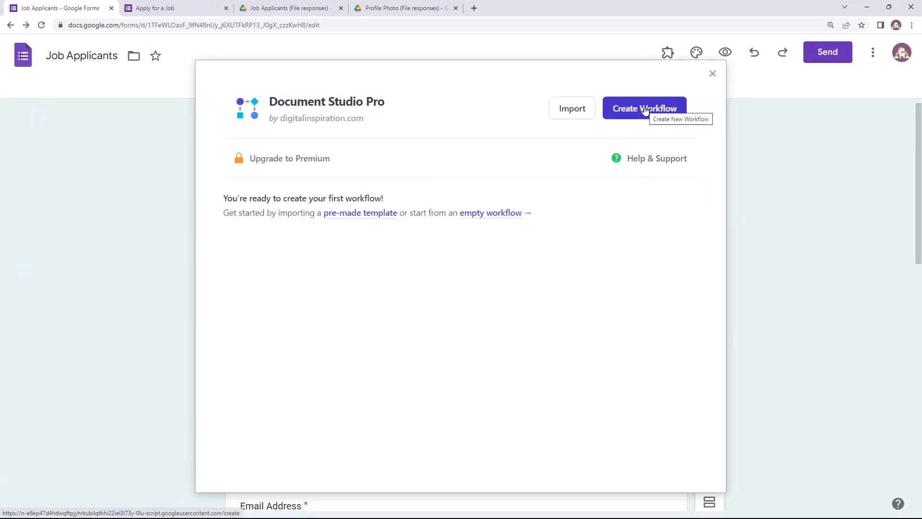
click(645, 108)
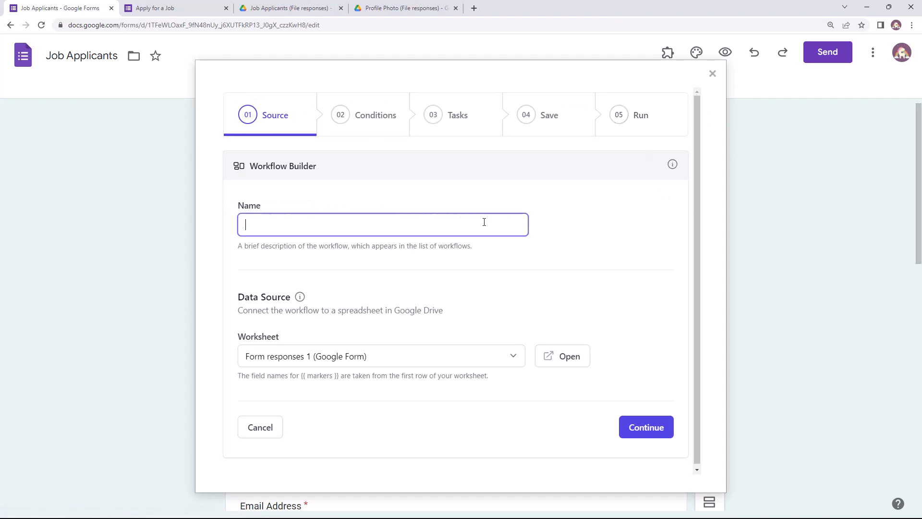
text(Job Application)
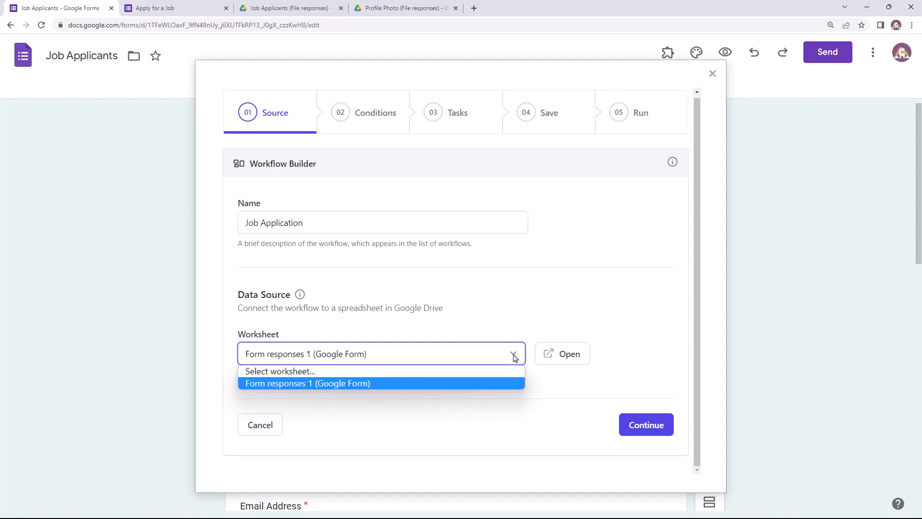
click(307, 383)
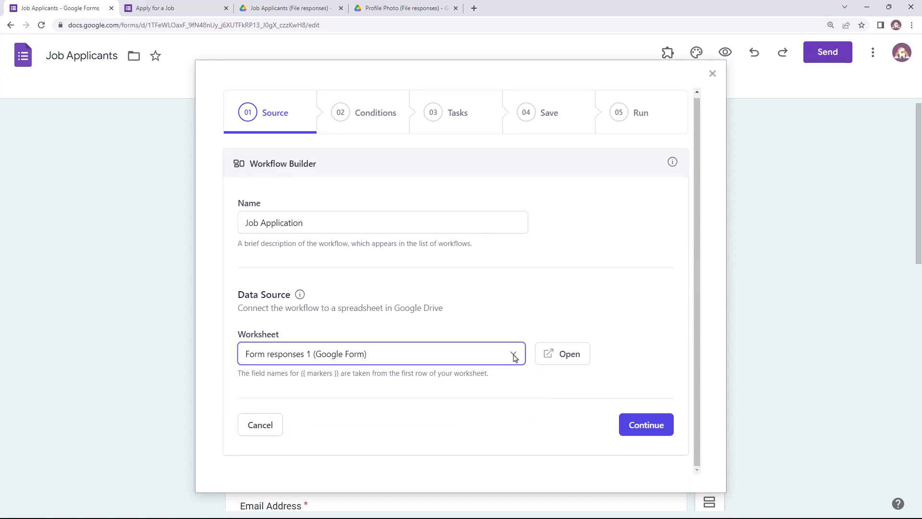
mouse_move(565, 368)
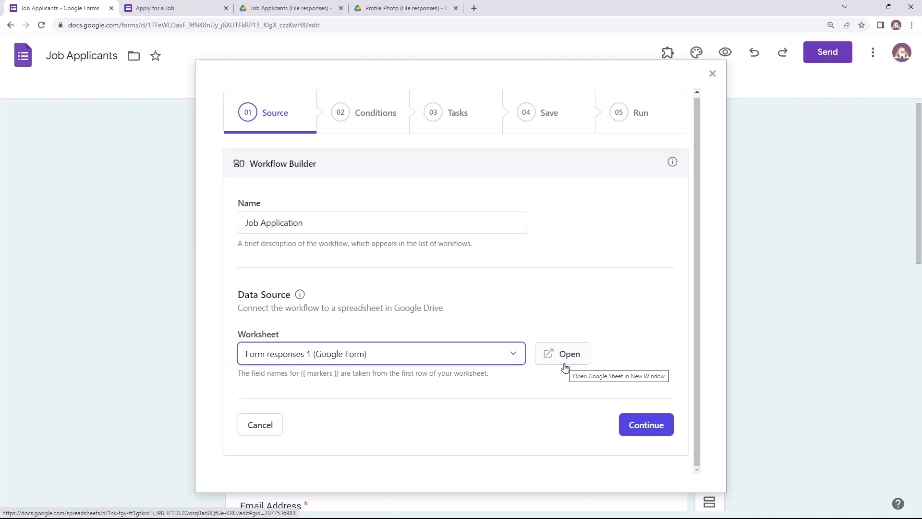
click(646, 425)
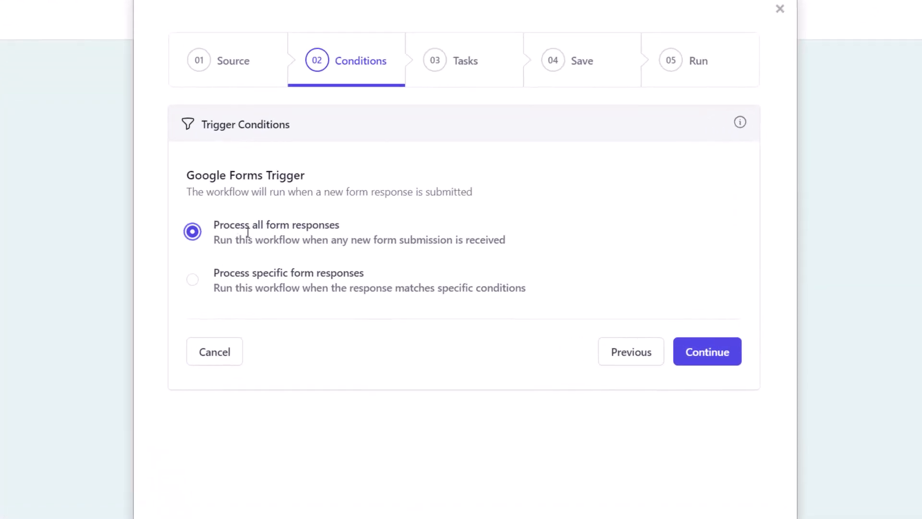
mouse_move(255, 230)
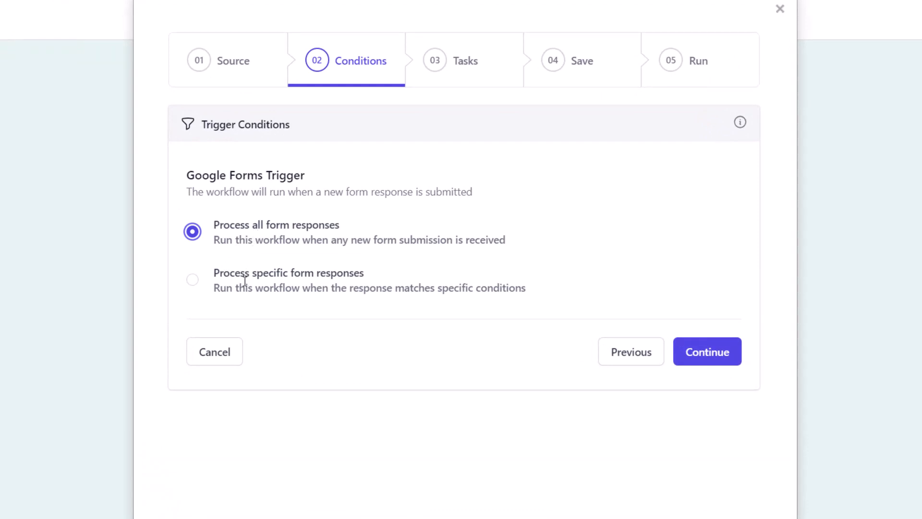
mouse_move(248, 283)
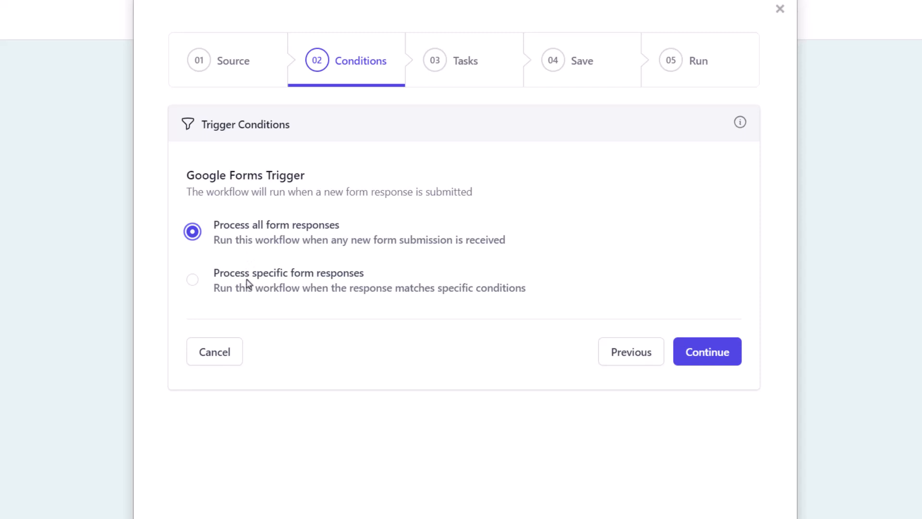
- Set the workflow to process all form responses and continue to the task choice
click(193, 280)
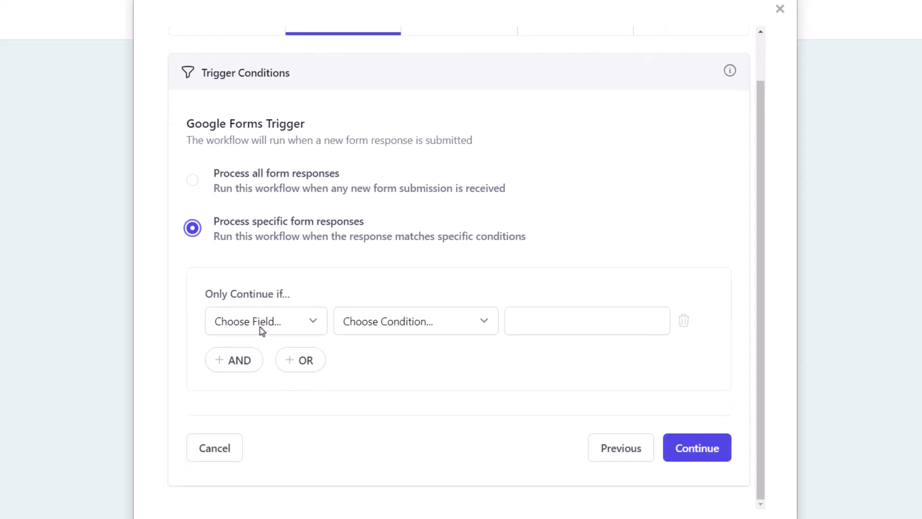
mouse_move(395, 329)
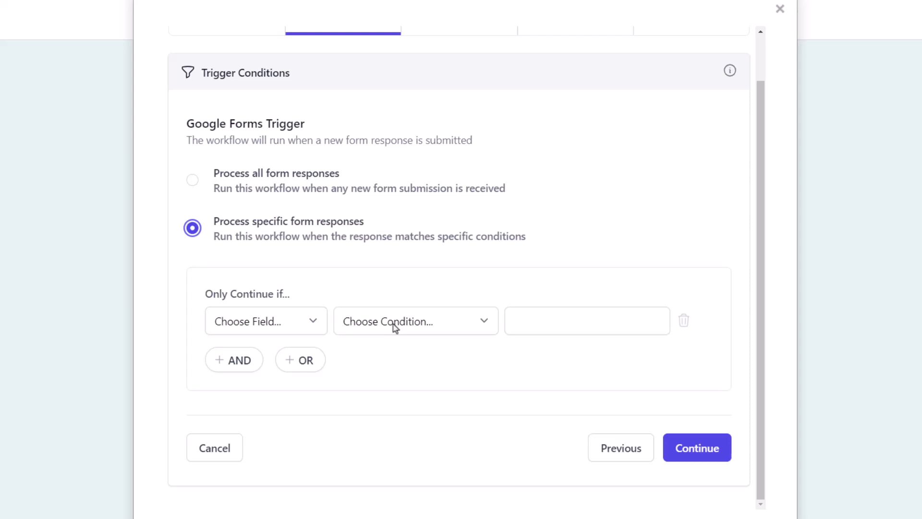
click(193, 180)
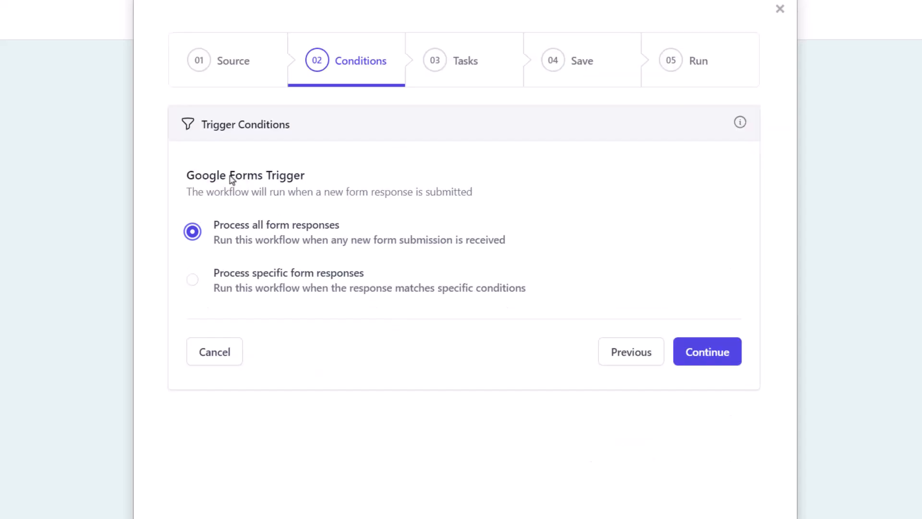
click(707, 352)
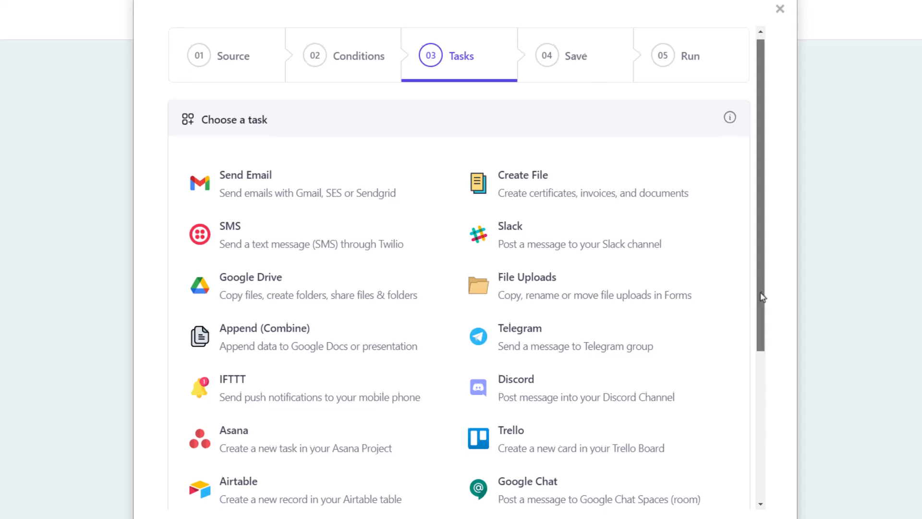
- Scroll through the Choose a task list of available workflow tasks
scroll(down, 3)
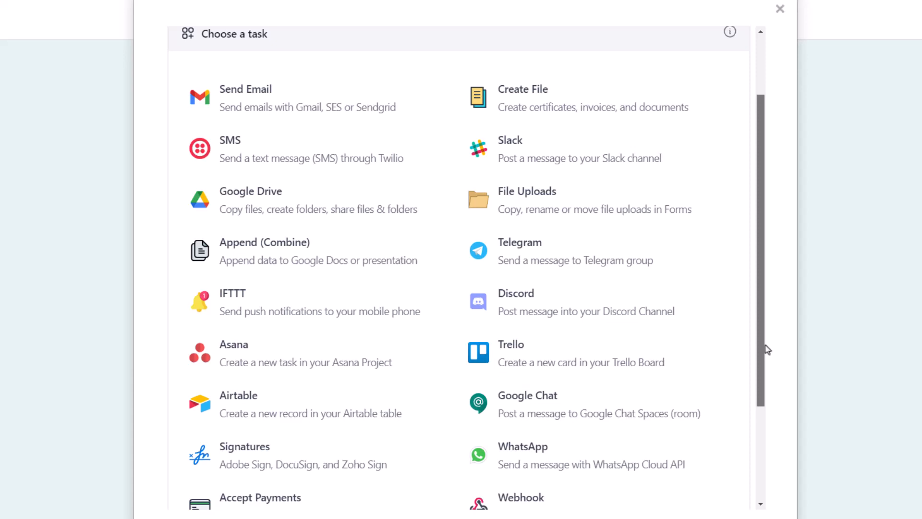
scroll(down, 3)
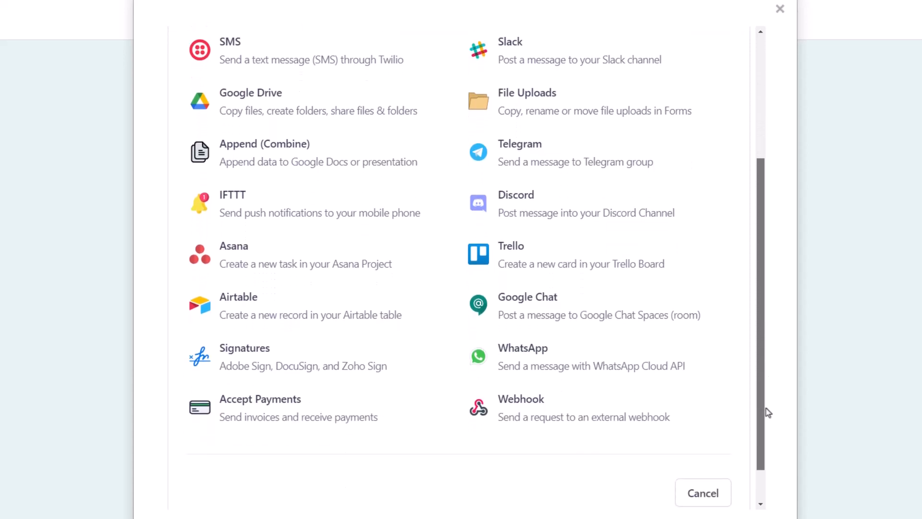
scroll(up, 3)
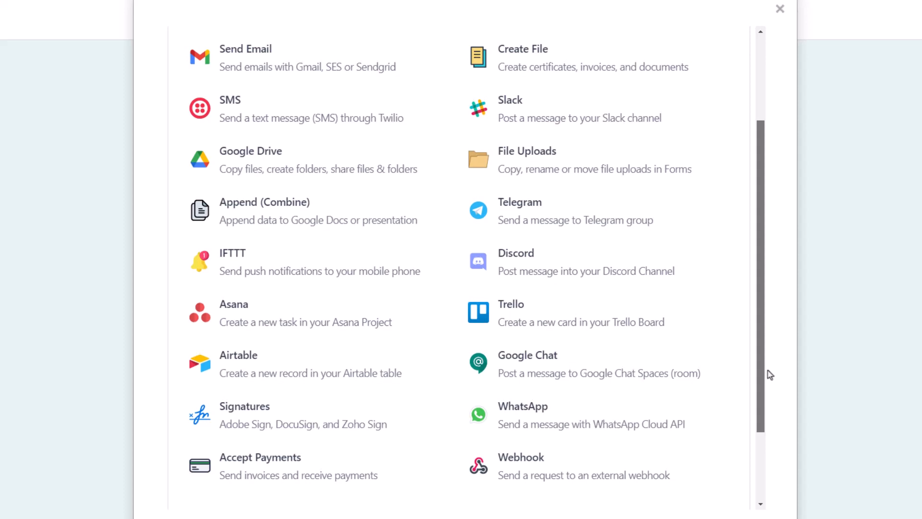
mouse_move(573, 246)
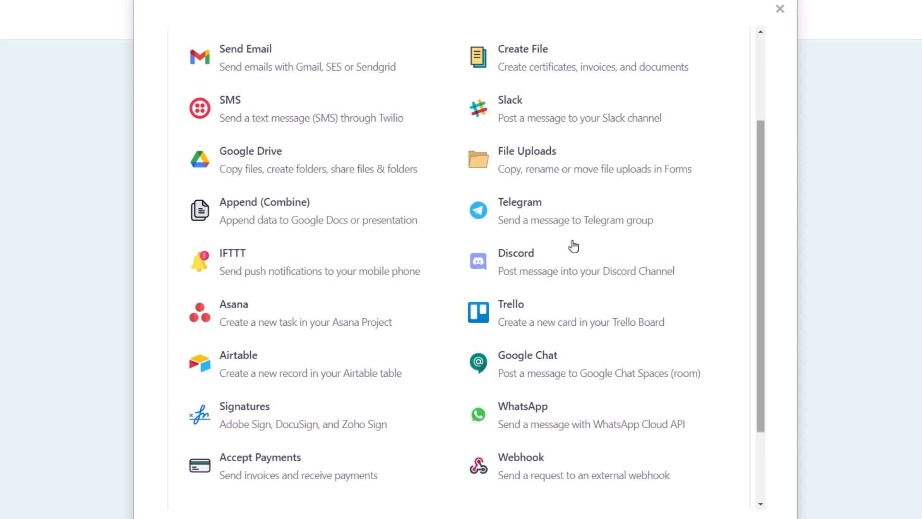
mouse_move(489, 171)
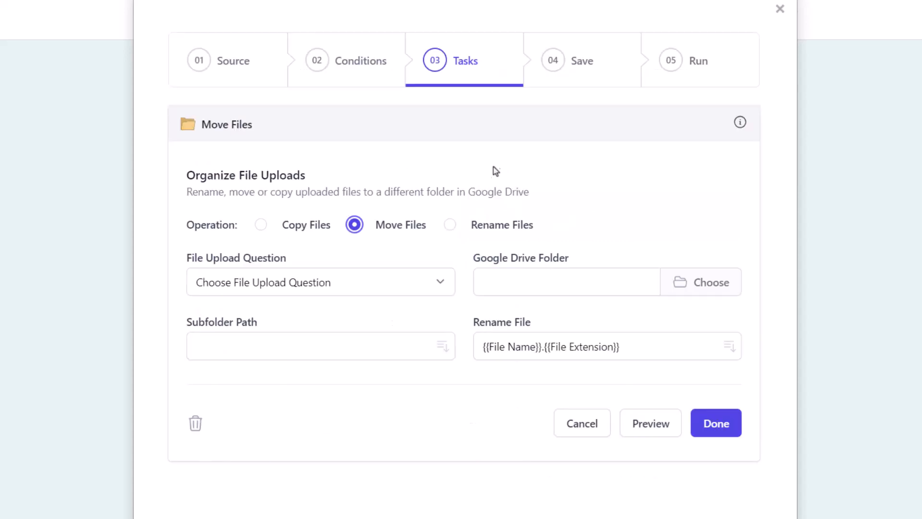
mouse_move(289, 238)
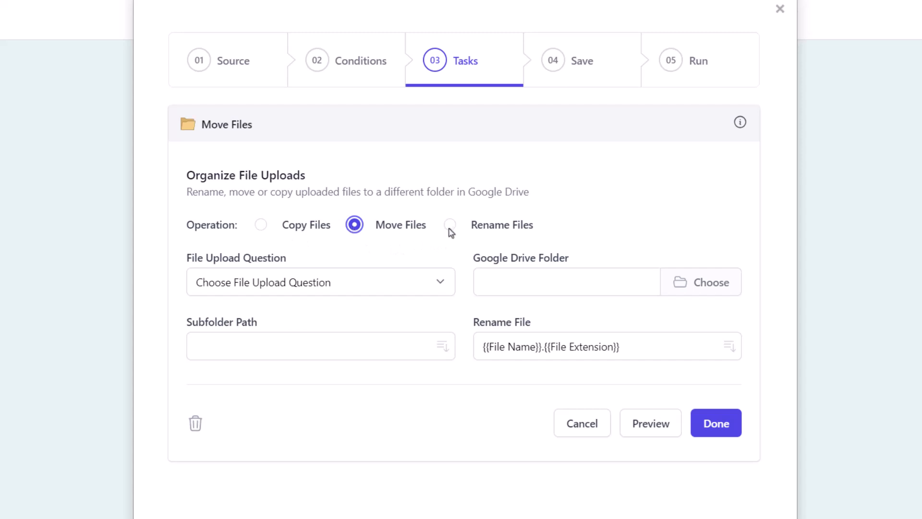
- Set the file task to Rename File for the Profile Photo upload question
click(450, 225)
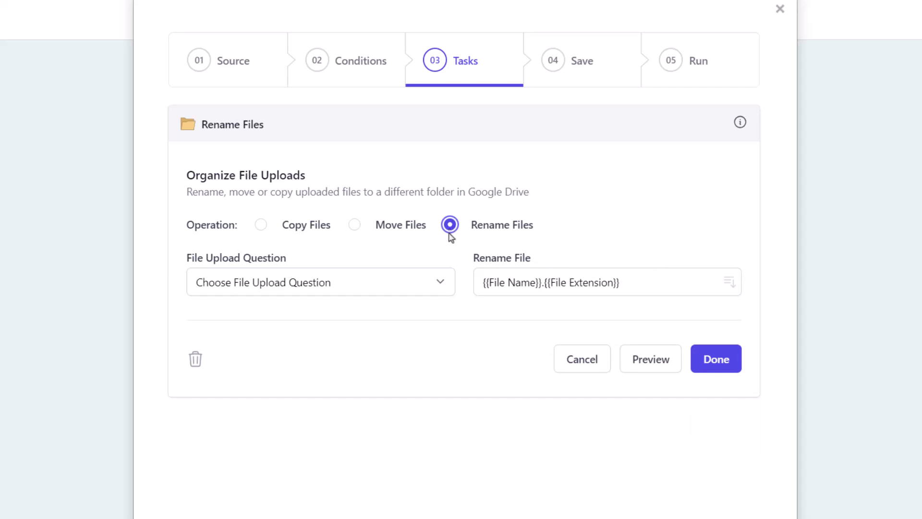
mouse_move(452, 258)
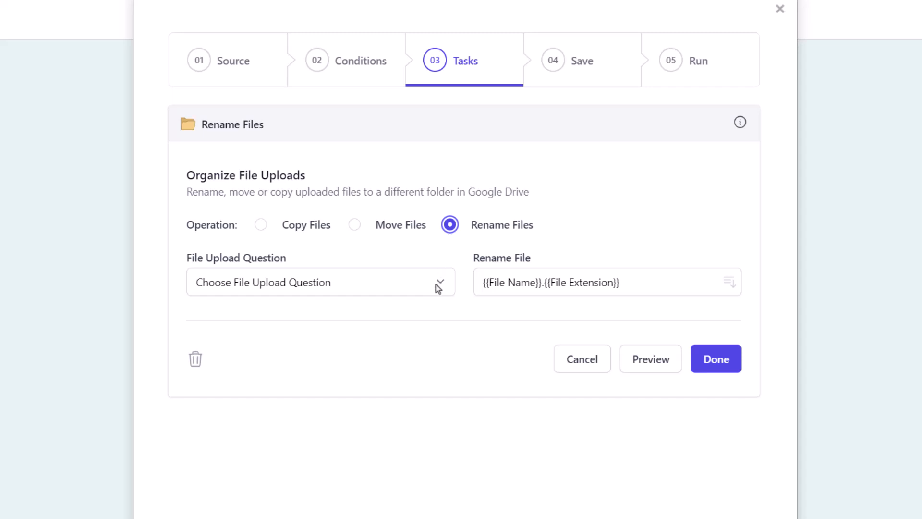
click(321, 282)
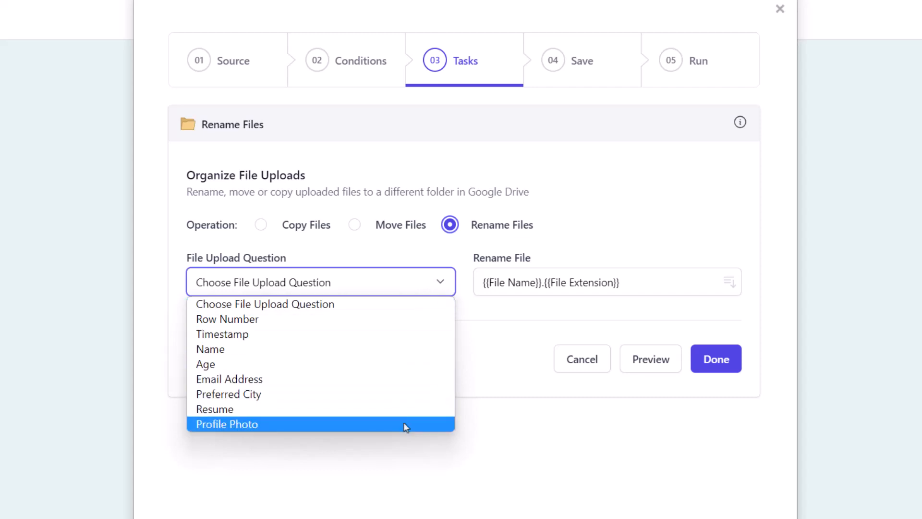
click(227, 425)
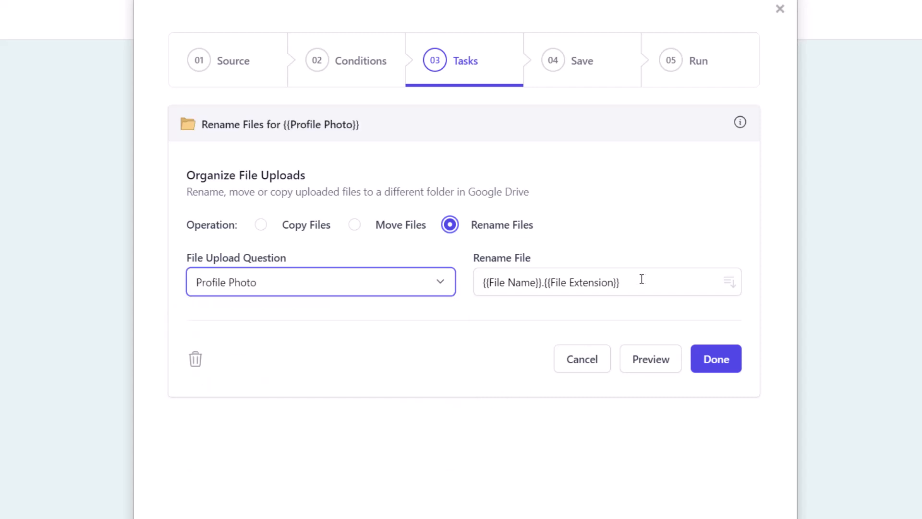
mouse_move(644, 282)
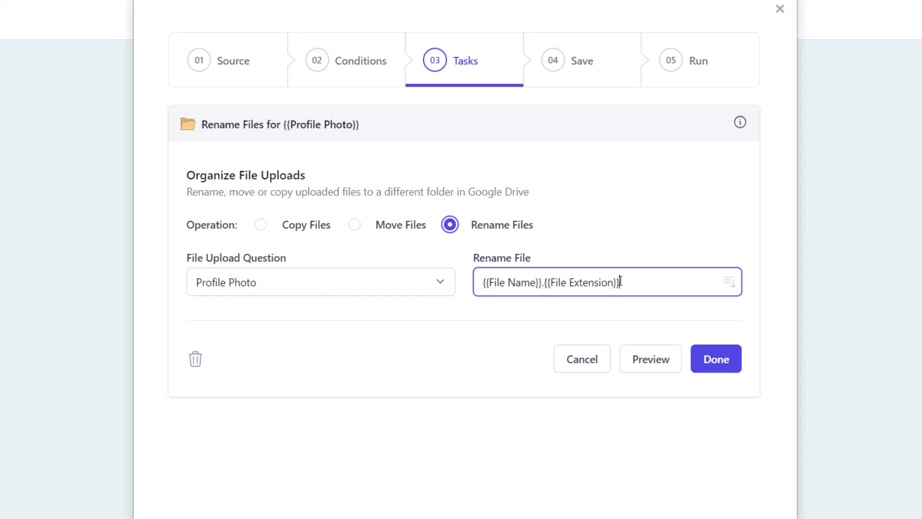
- Set the rename pattern to {{Name}}_{{Preferred City}}.{{File Extension}} and save the task
key(ctrl+a)
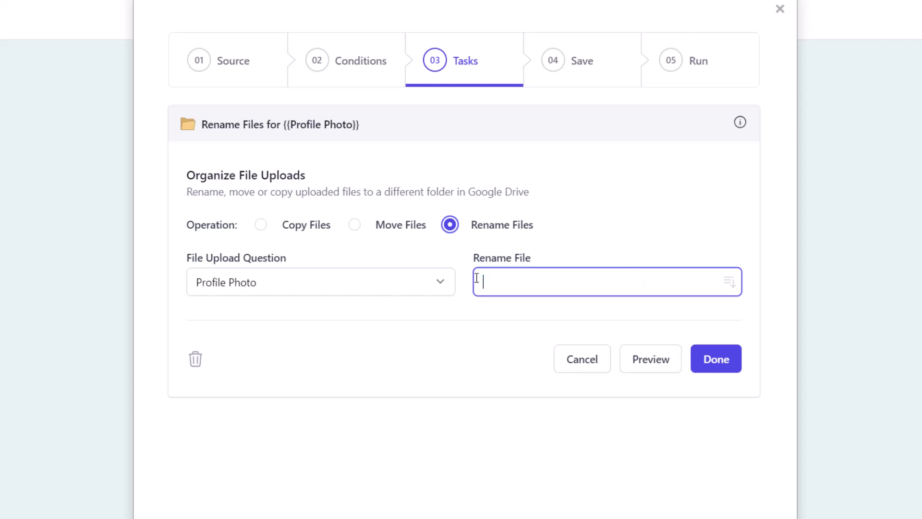
click(729, 282)
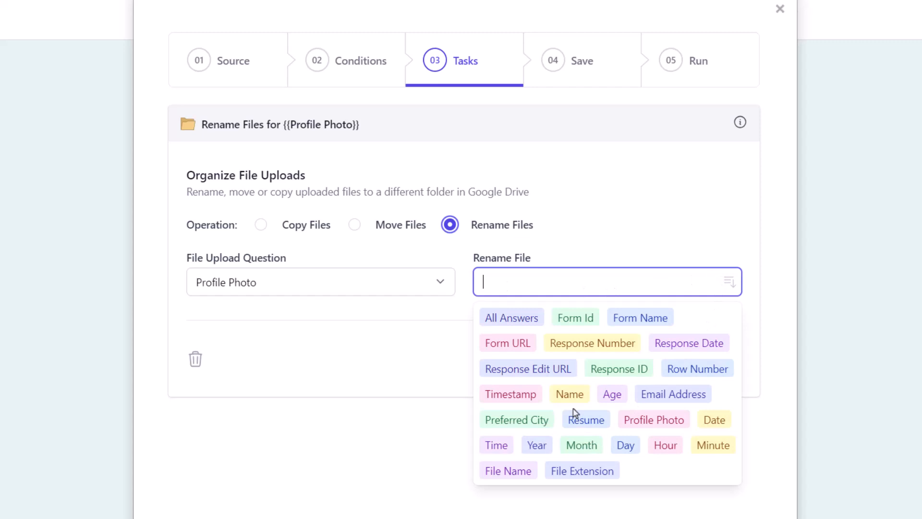
click(570, 394)
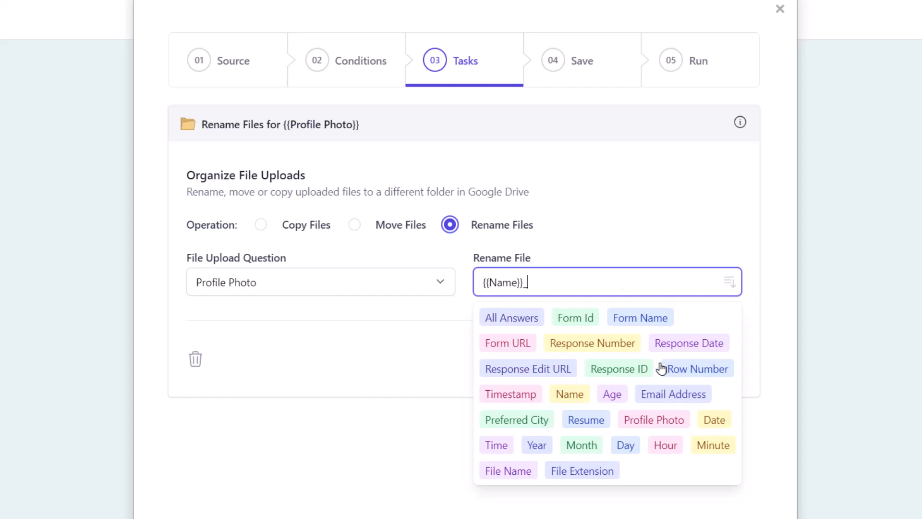
click(516, 419)
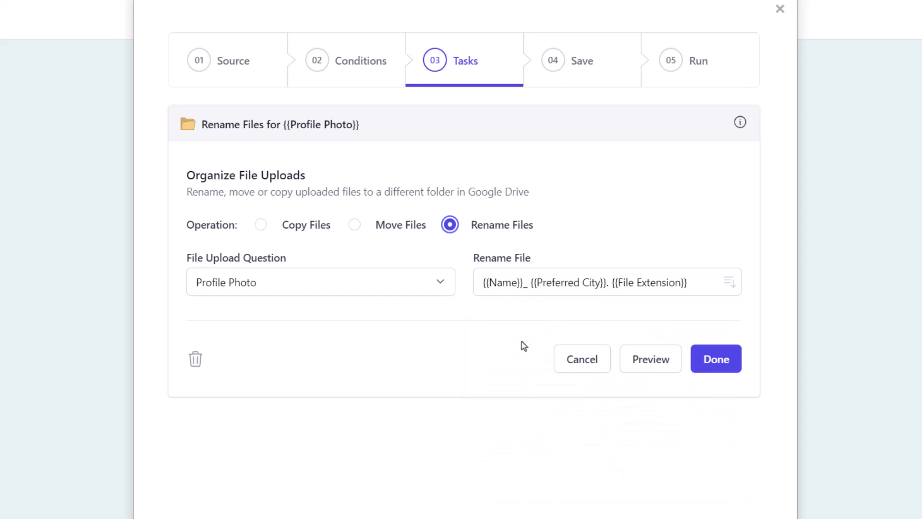
mouse_move(644, 304)
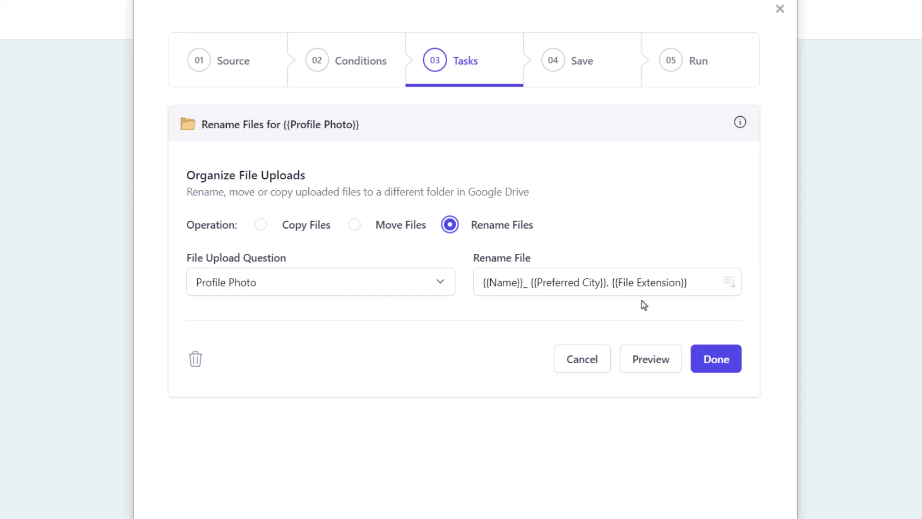
click(716, 359)
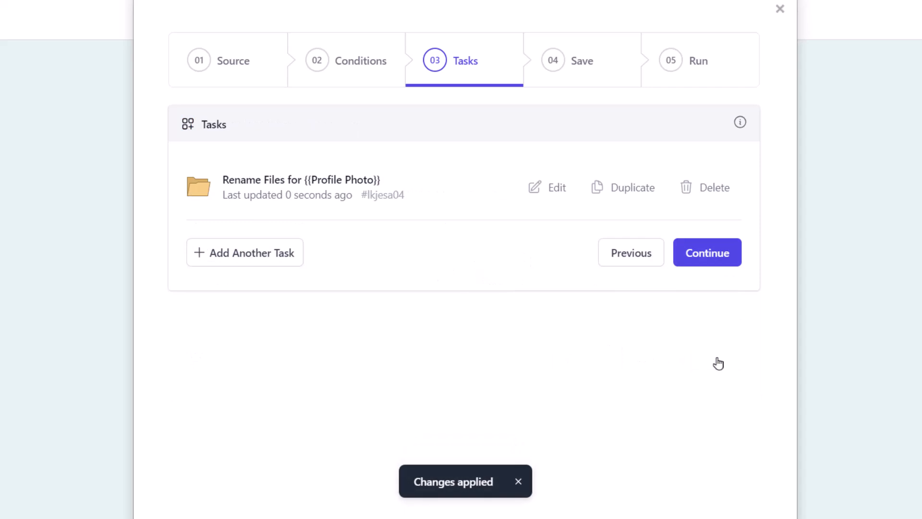
mouse_move(693, 356)
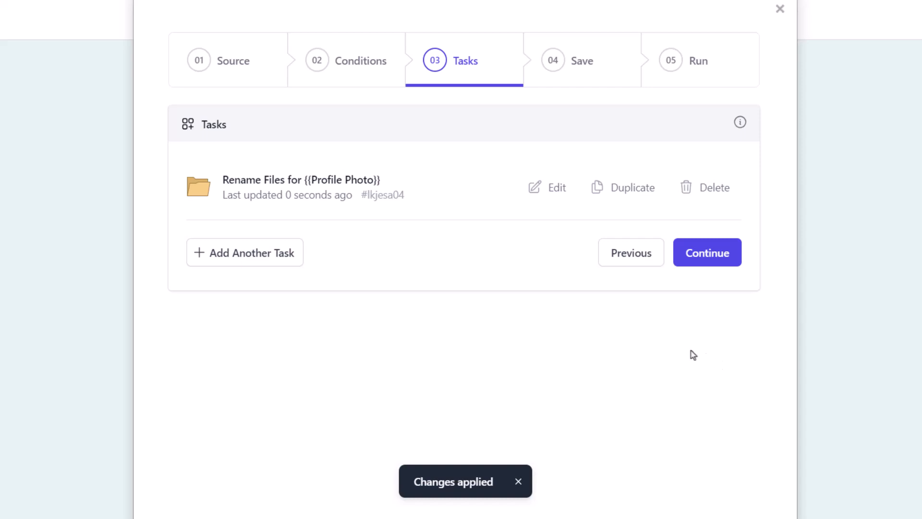
mouse_move(262, 267)
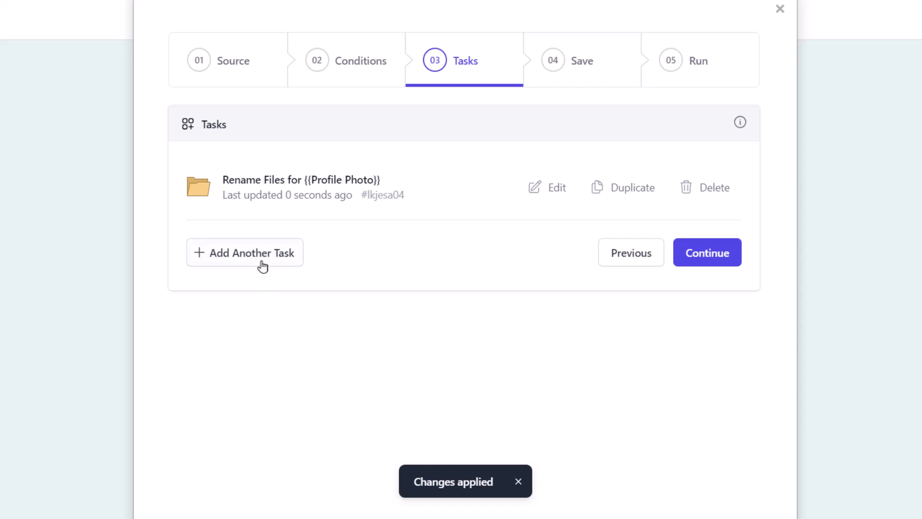
- Add a Move Files task for the Resume question and start choosing its Drive folder
click(245, 252)
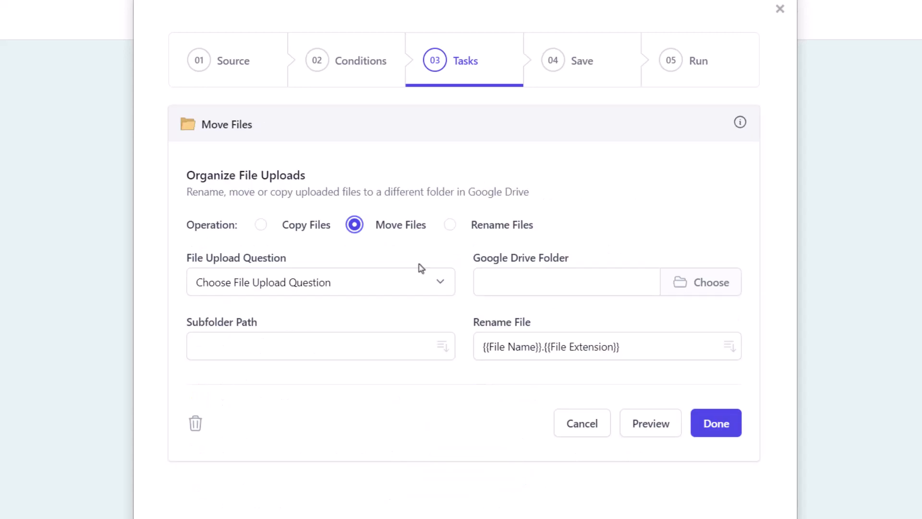
mouse_move(379, 246)
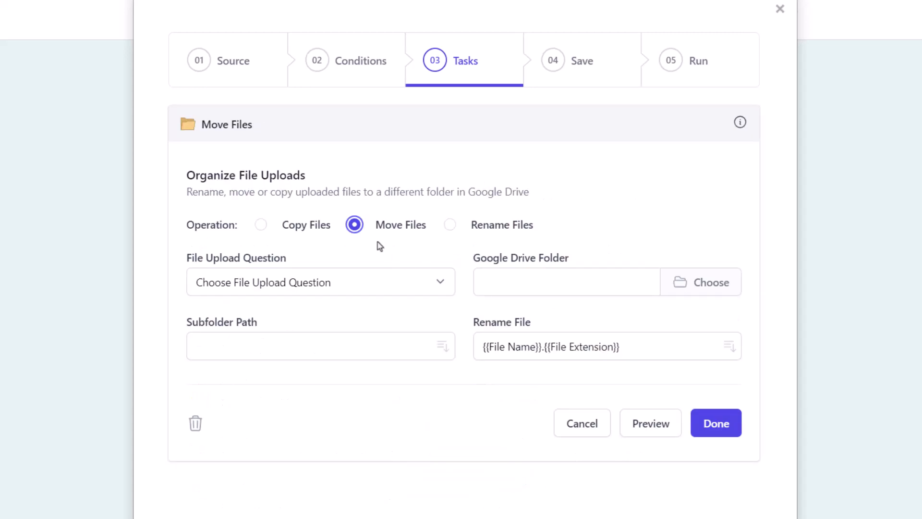
mouse_move(363, 275)
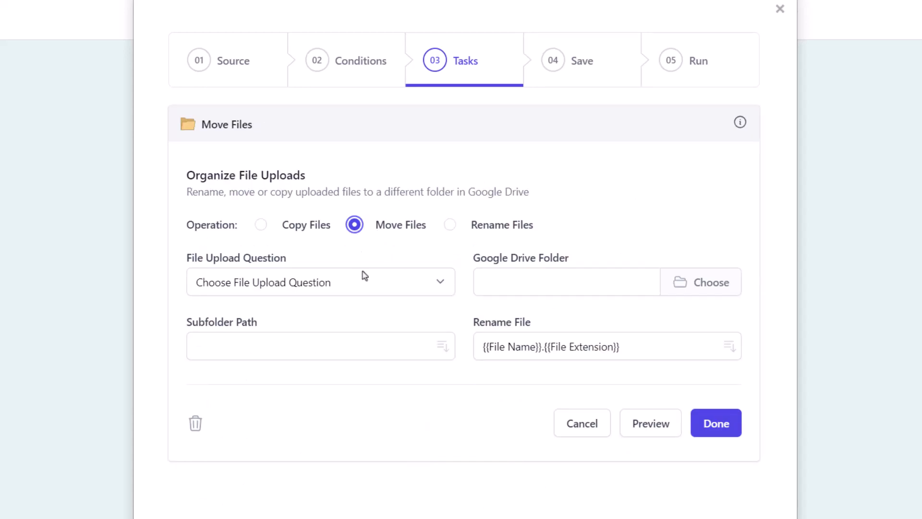
click(321, 282)
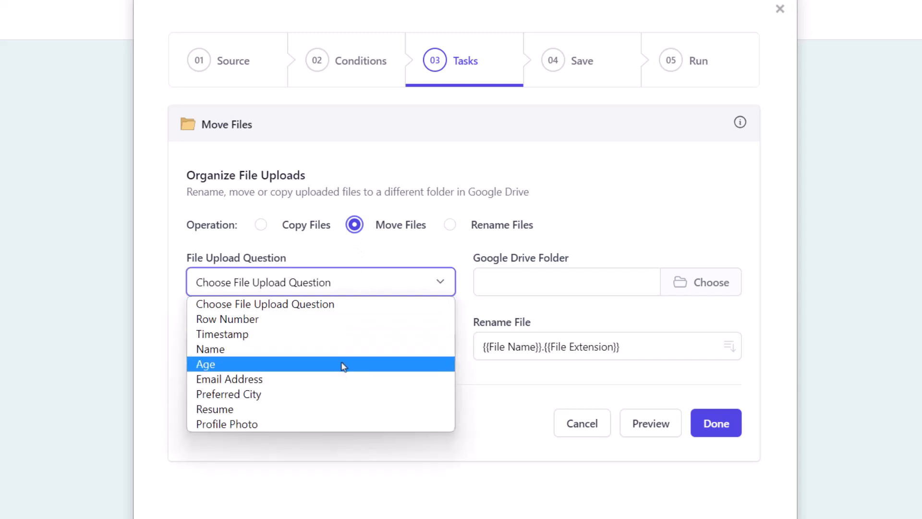
click(215, 410)
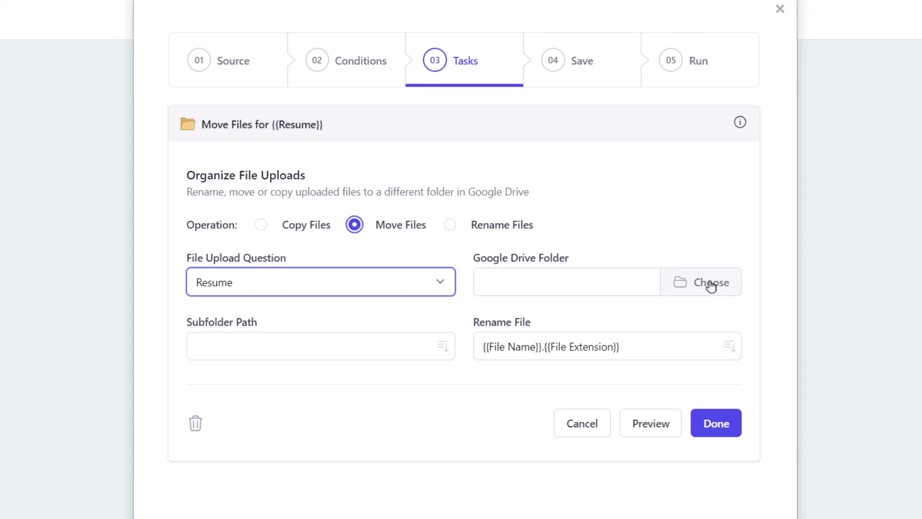
click(711, 282)
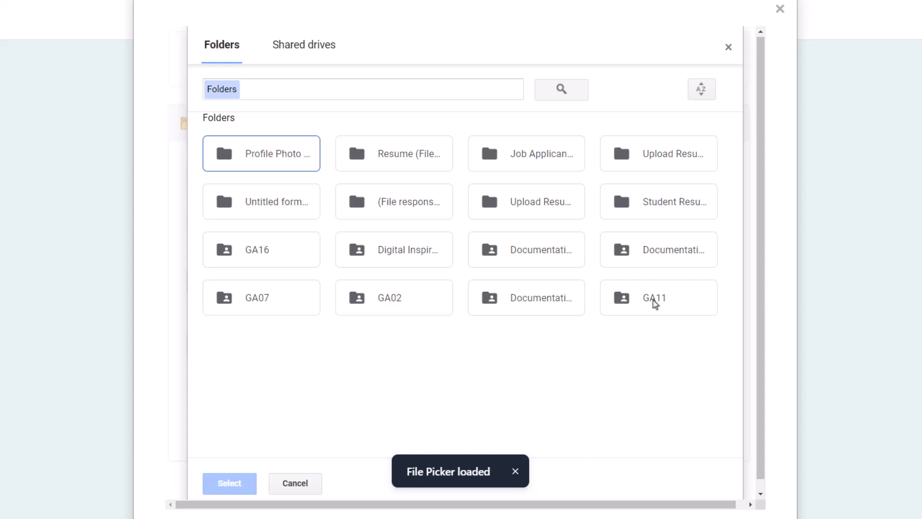
- Target the Resume responses folder with subfolder path {{Year}}/{{Preferred City}}
click(408, 154)
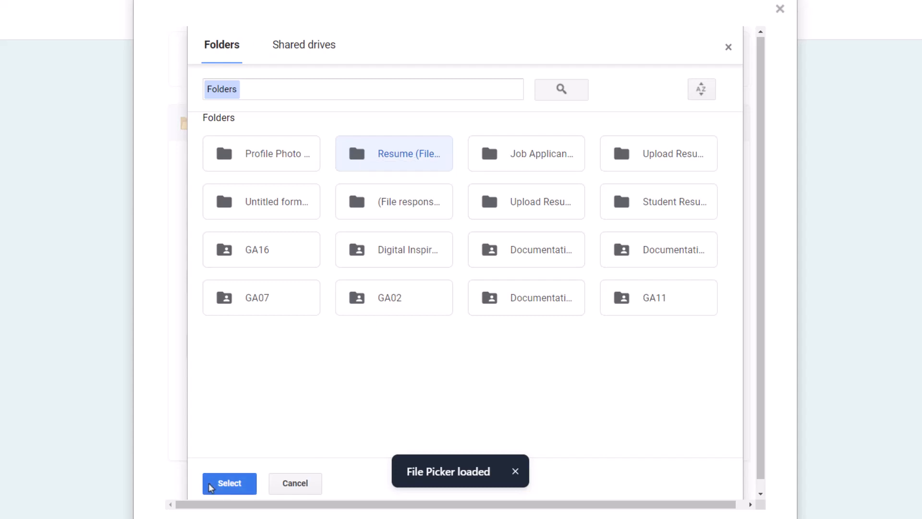
click(229, 483)
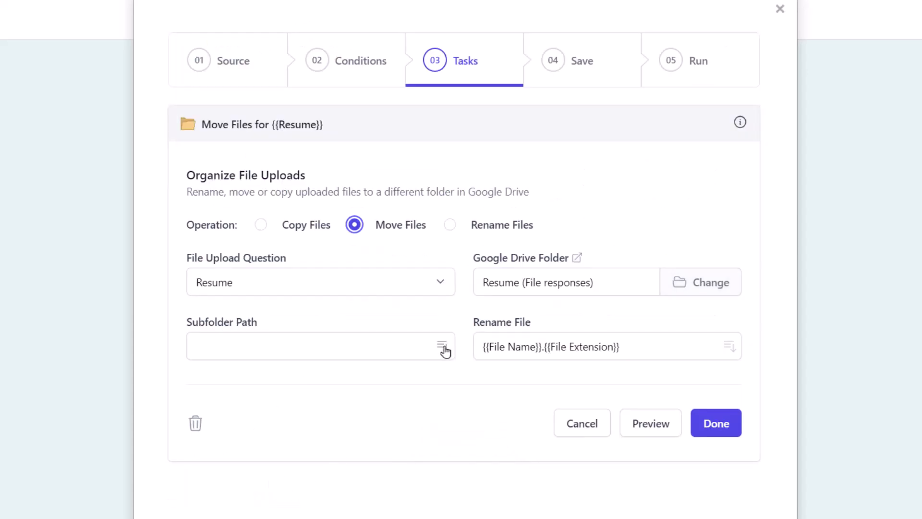
click(439, 345)
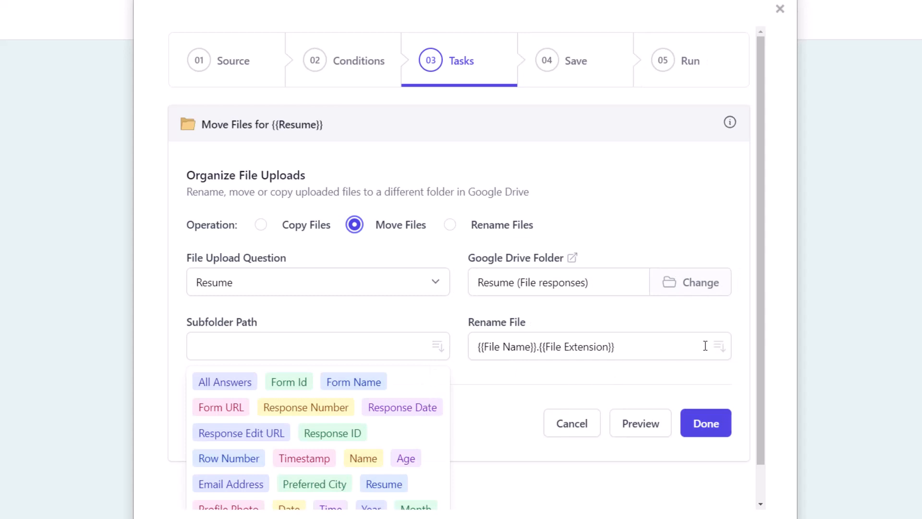
scroll(down, 3)
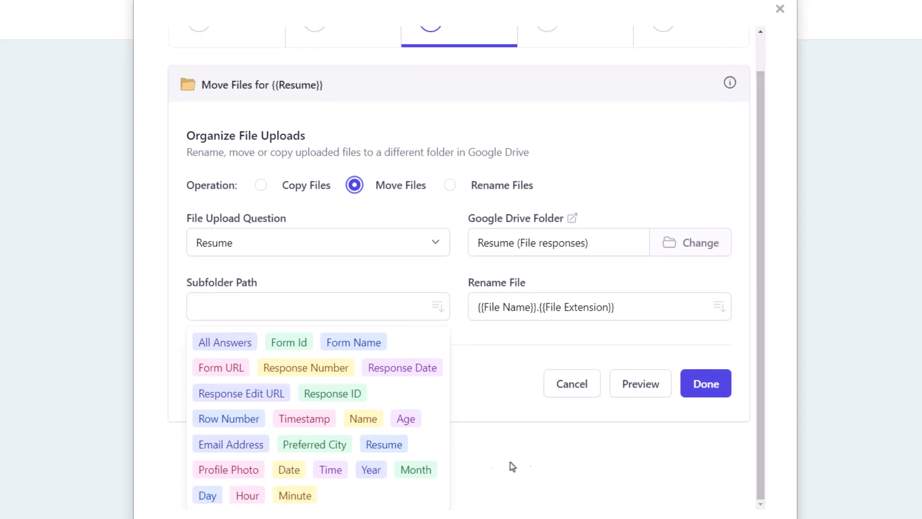
click(371, 469)
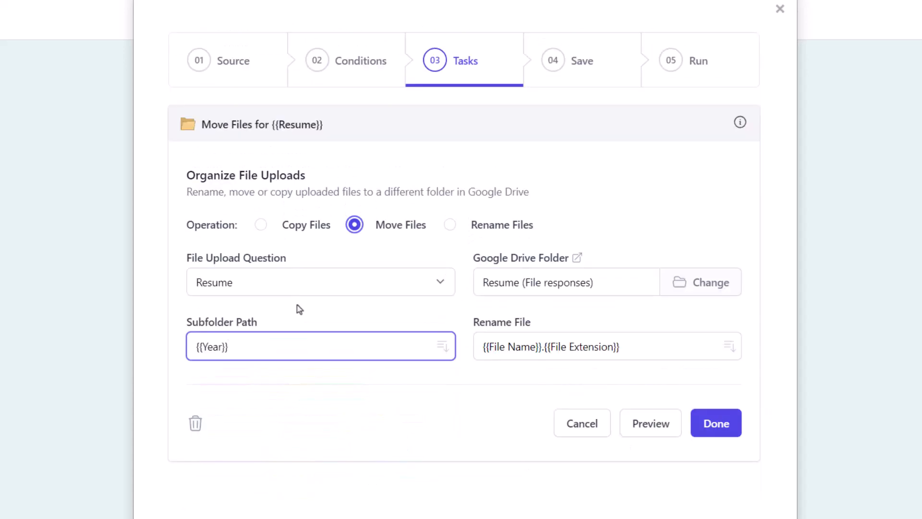
text(/)
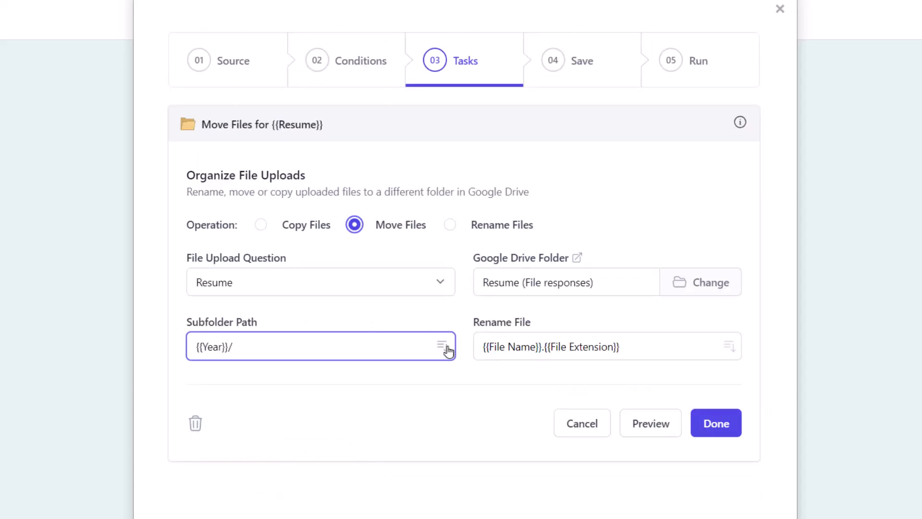
click(442, 344)
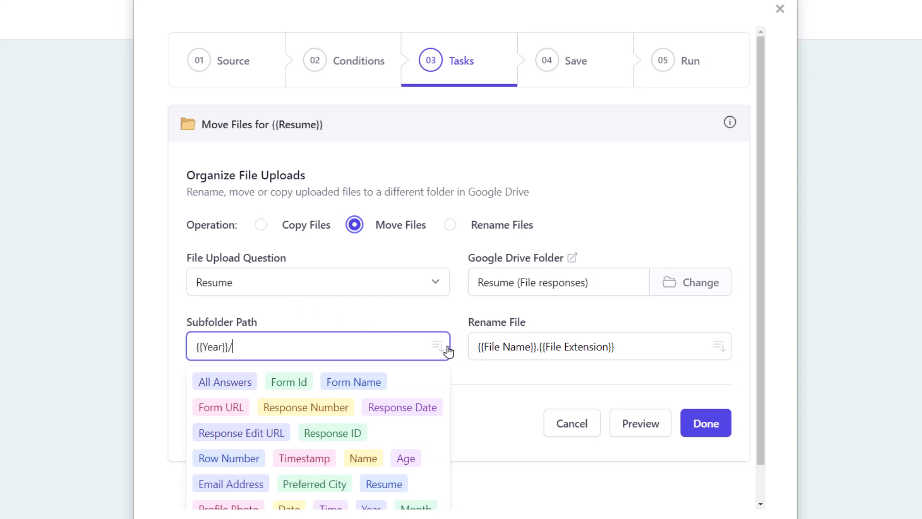
mouse_move(326, 492)
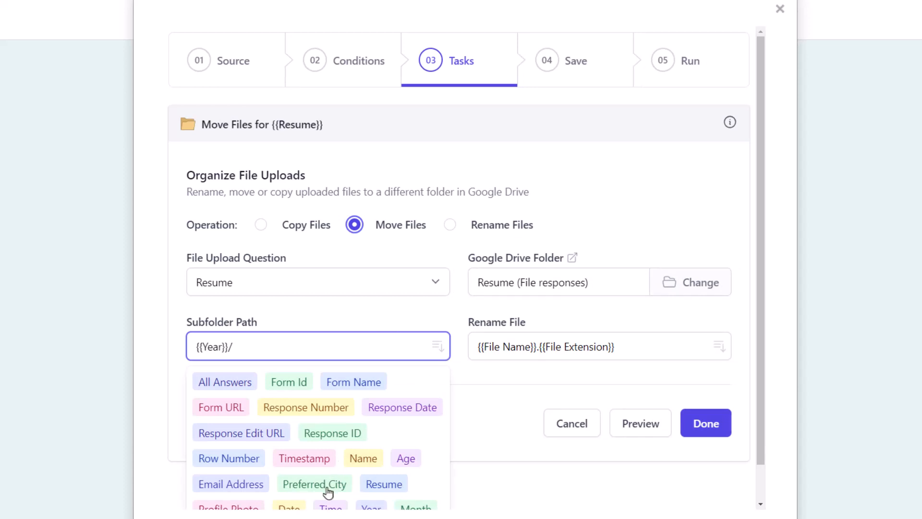
click(315, 483)
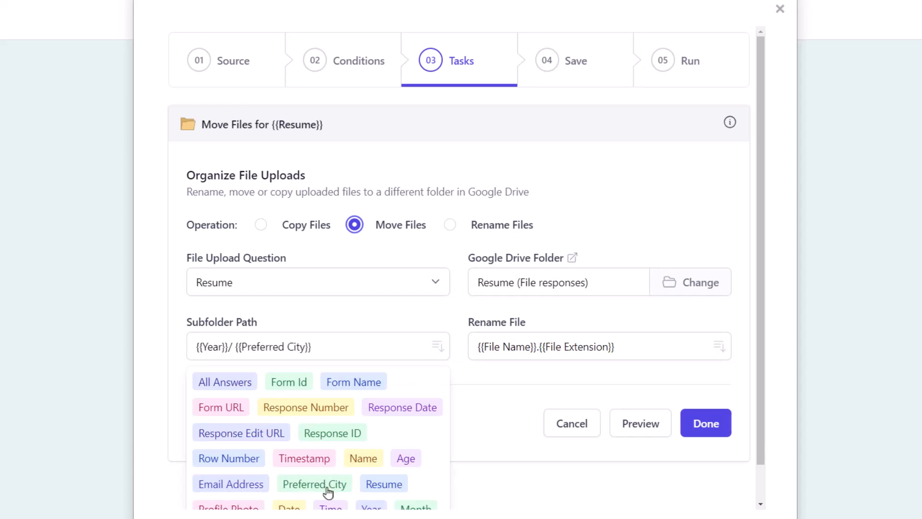
mouse_move(365, 487)
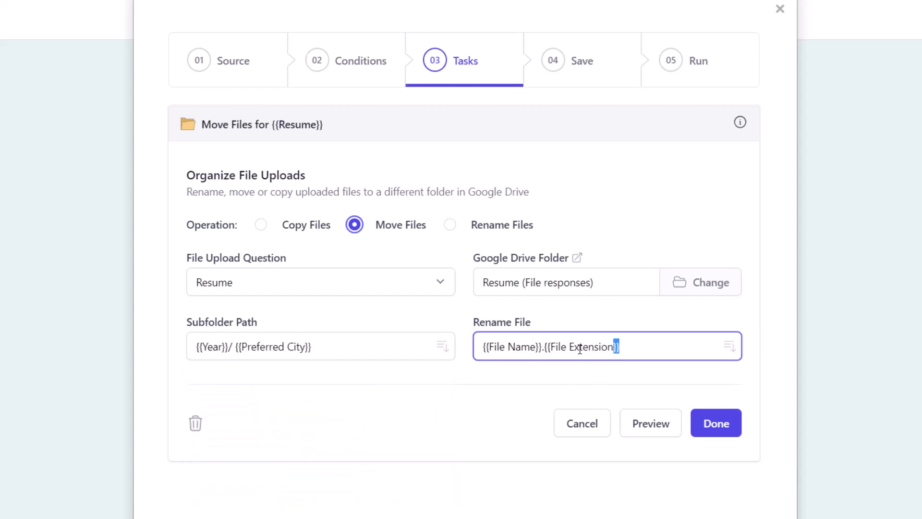
- Set the resume rename pattern to {{Name}} ({{Row Number}}).{{File Extension}}
key(Delete)
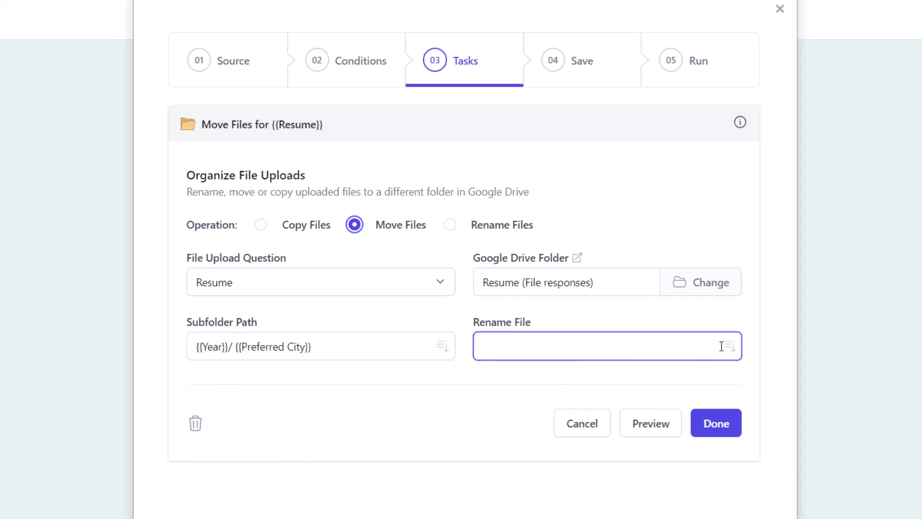
click(608, 346)
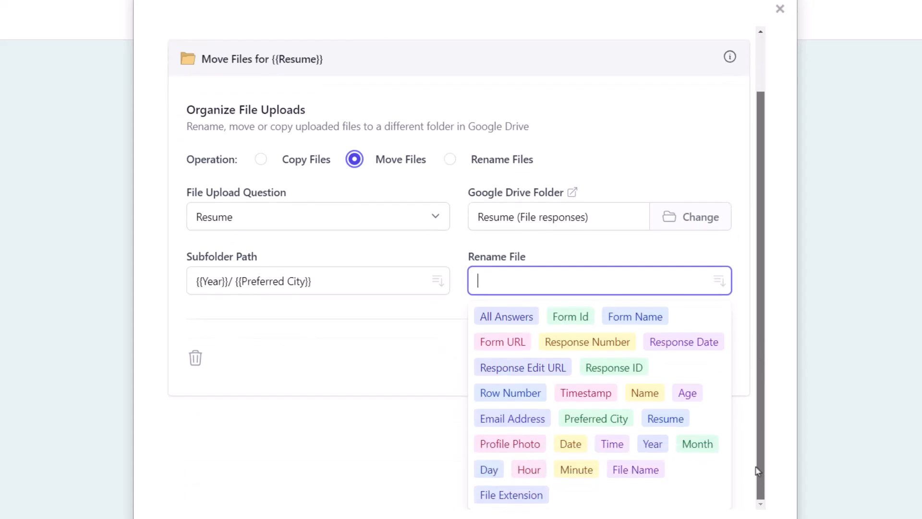
click(645, 392)
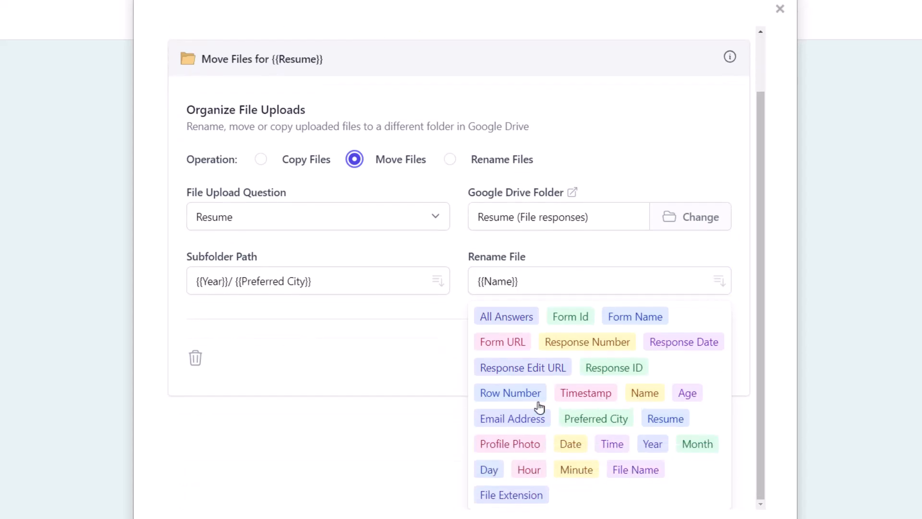
click(510, 392)
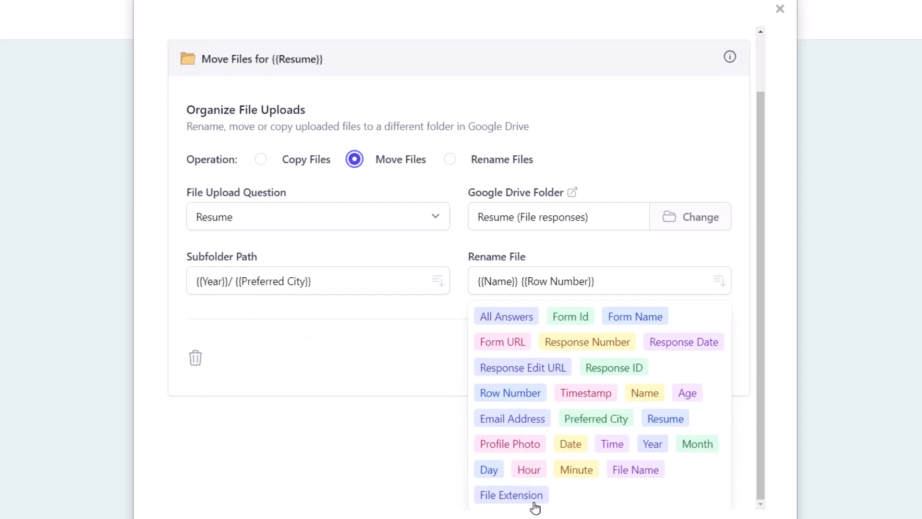
click(512, 494)
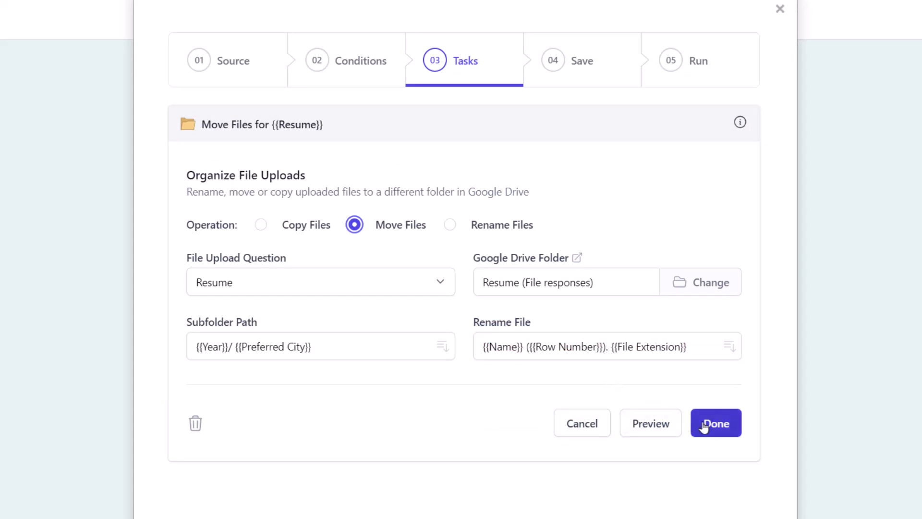
- Finish the resume task and continue to the workflow's save and trigger step
click(716, 422)
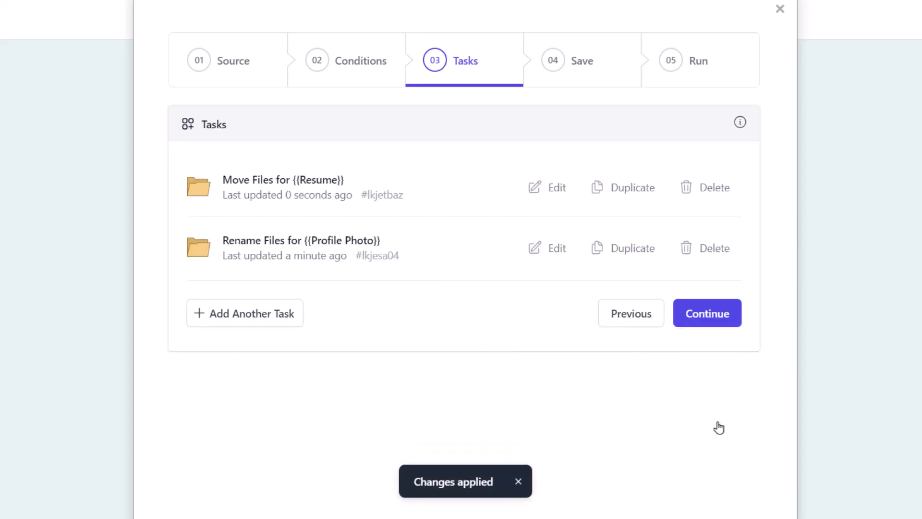
mouse_move(720, 394)
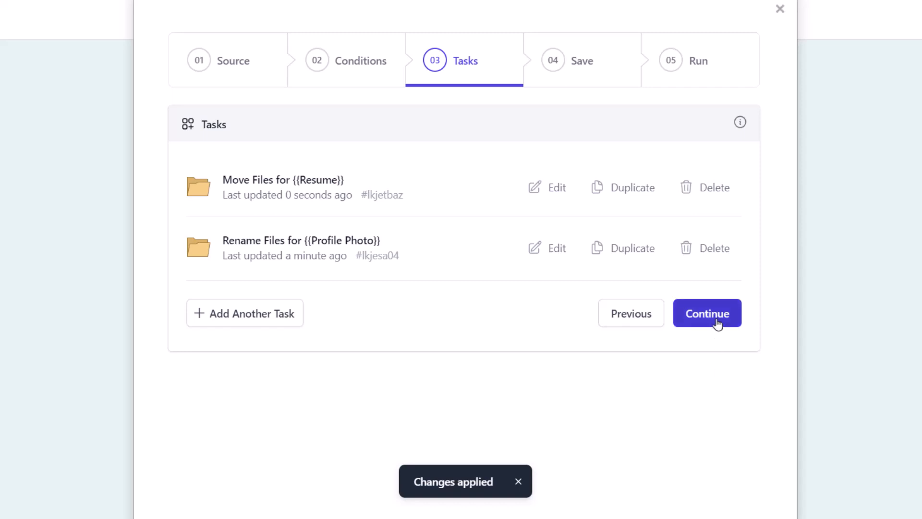
click(707, 314)
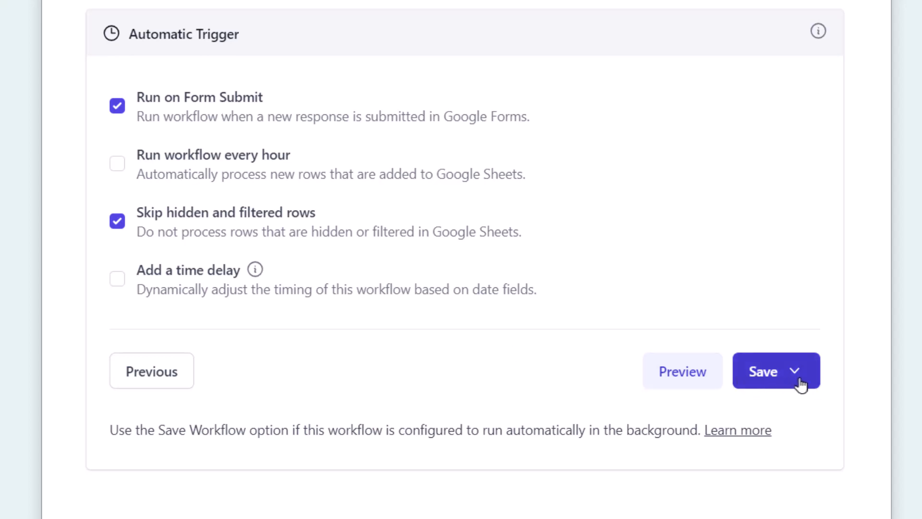
- Save the Job Application workflow without running it now
click(799, 371)
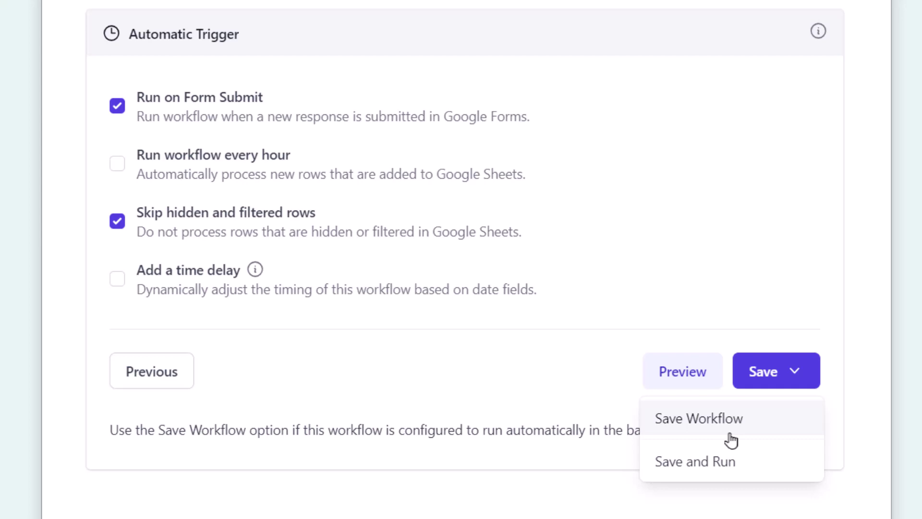
mouse_move(736, 459)
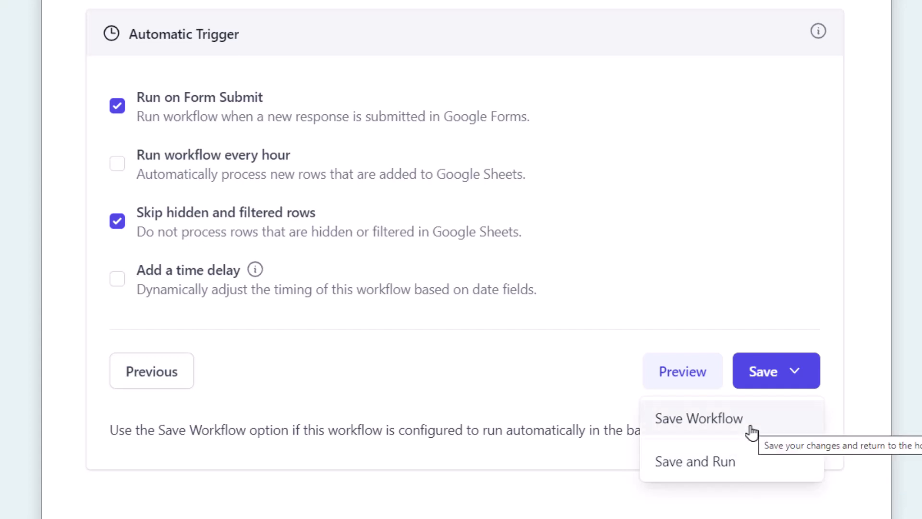
click(699, 419)
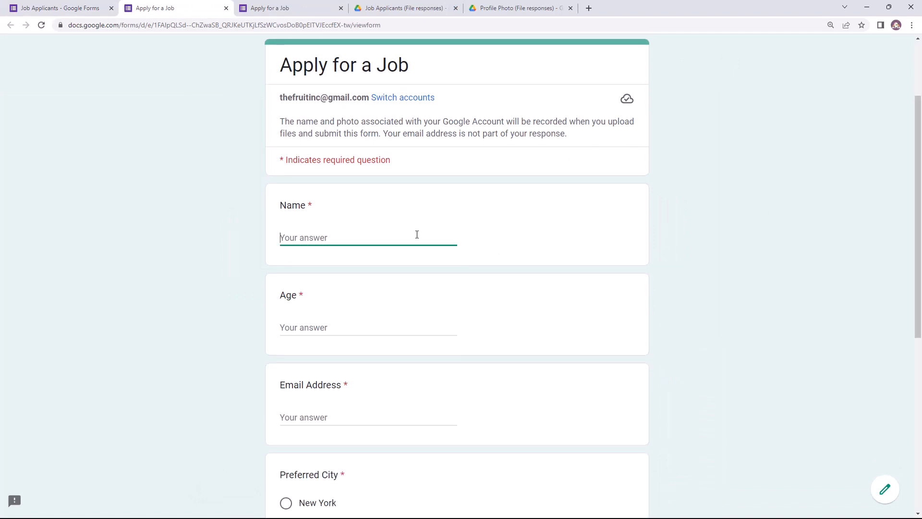
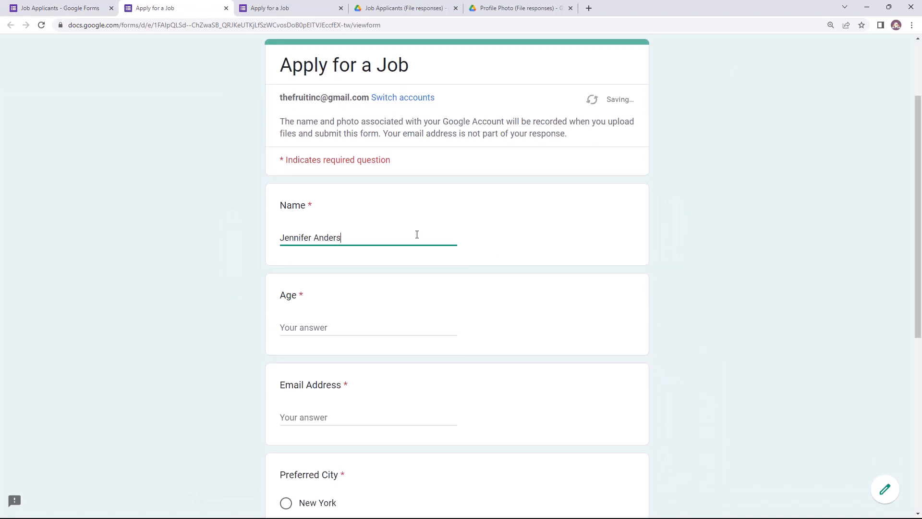
text(25)
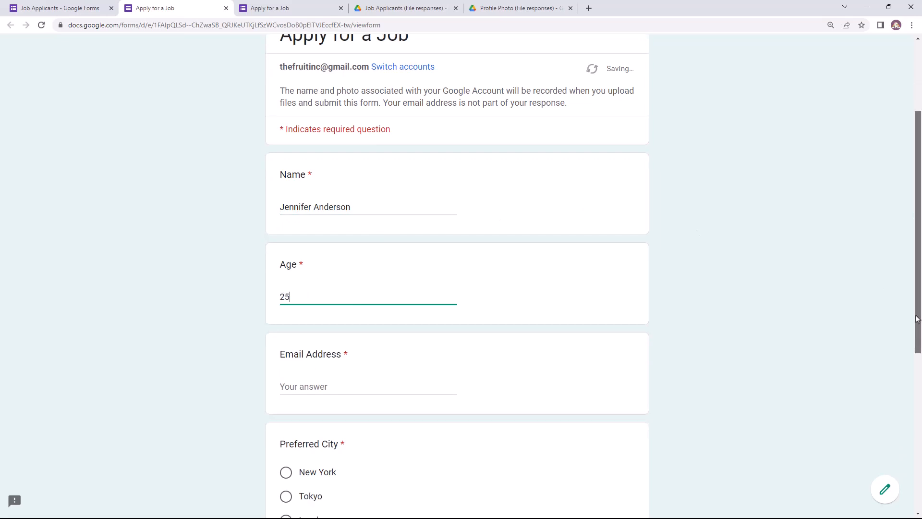
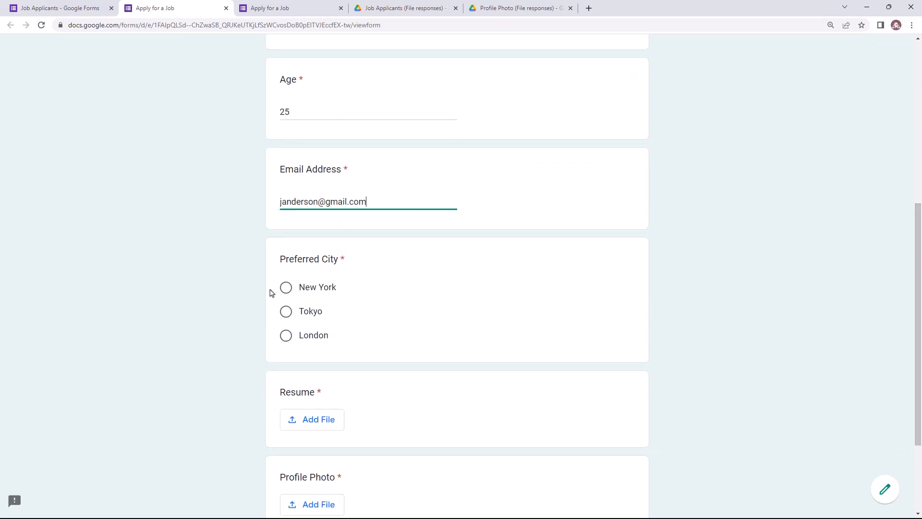
click(312, 419)
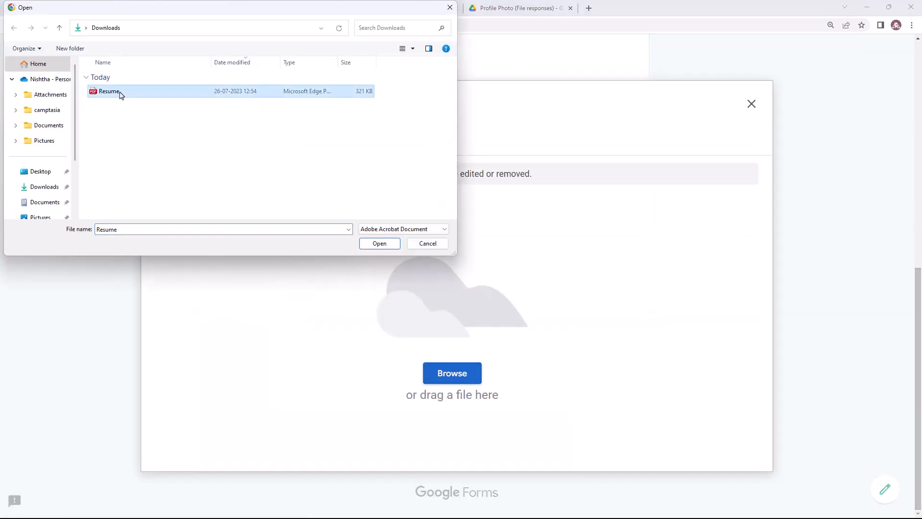
click(379, 244)
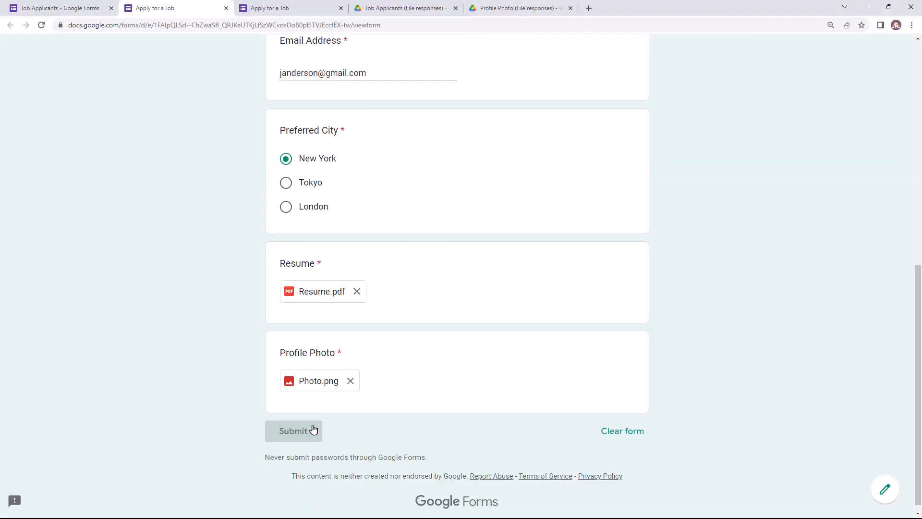
click(294, 431)
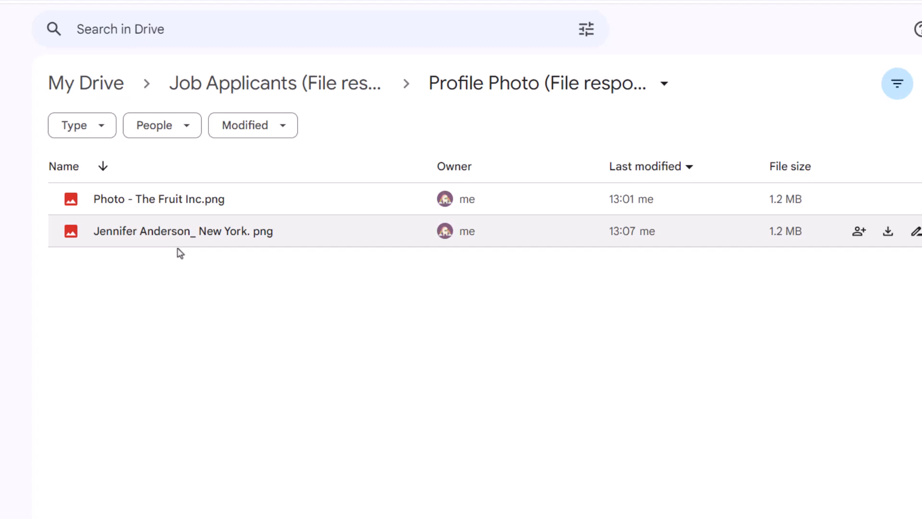
mouse_move(247, 268)
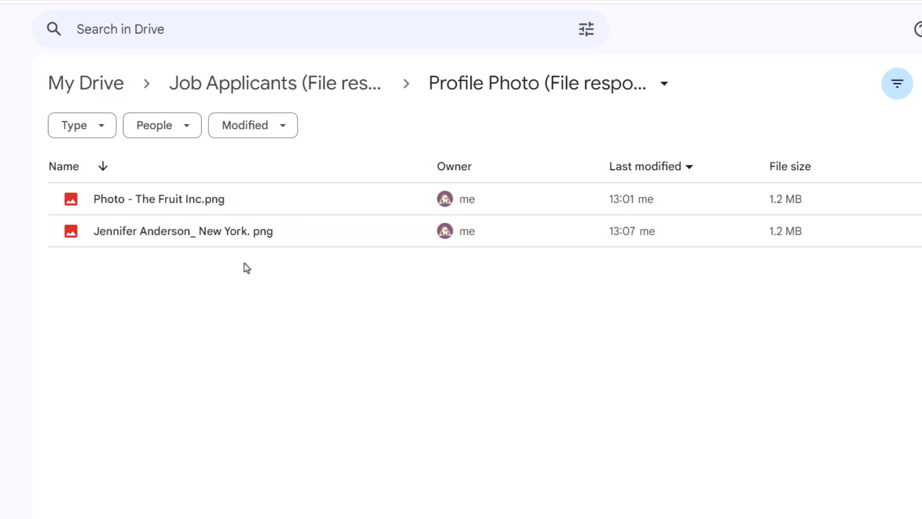
click(233, 82)
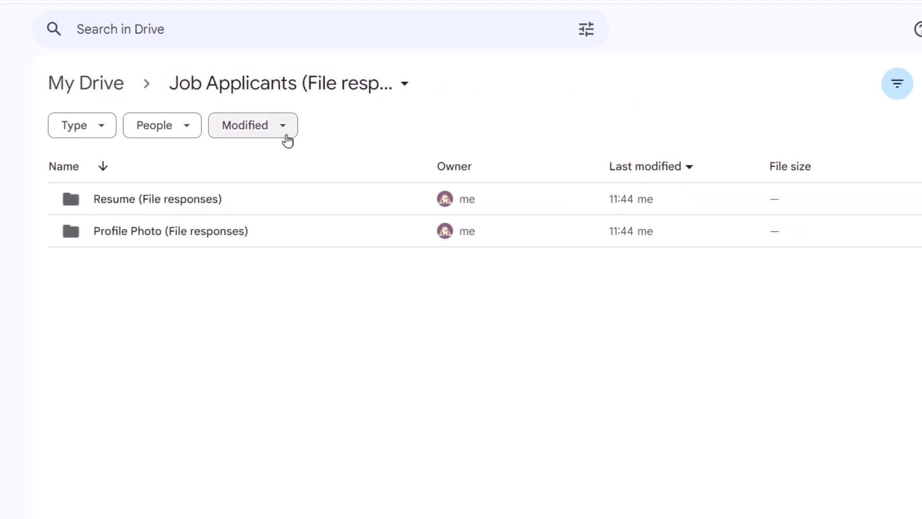
double_click(157, 199)
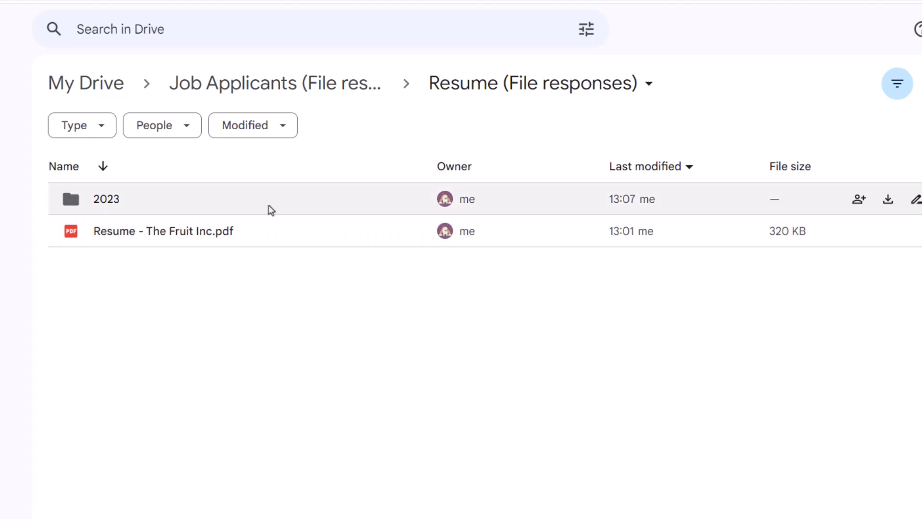
double_click(106, 199)
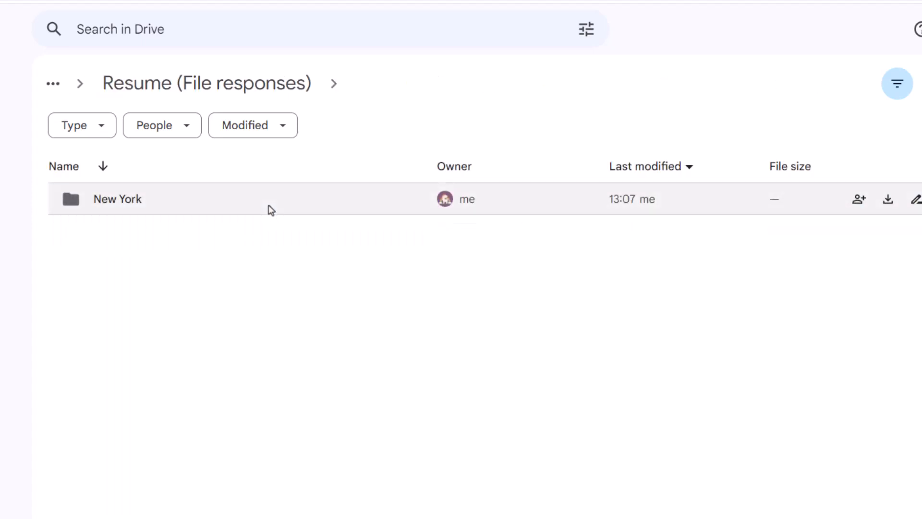
double_click(117, 199)
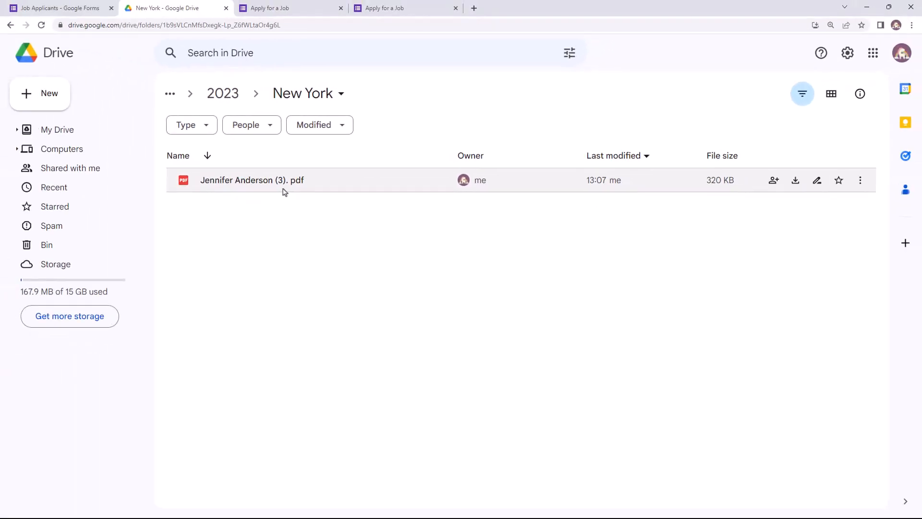
- From the form's Responses view, reach the linked spreadsheet's columns showing 1 files moved and 1 files renamed
click(53, 8)
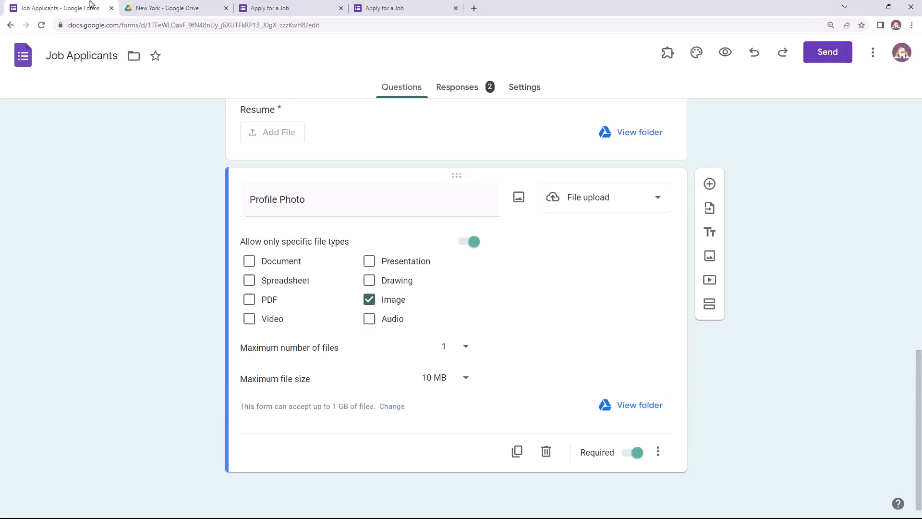
scroll(up, 3)
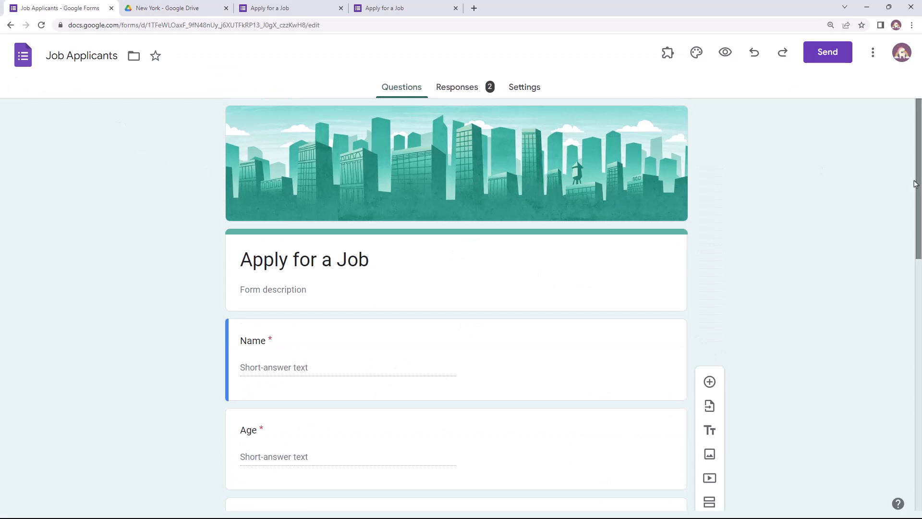
click(457, 87)
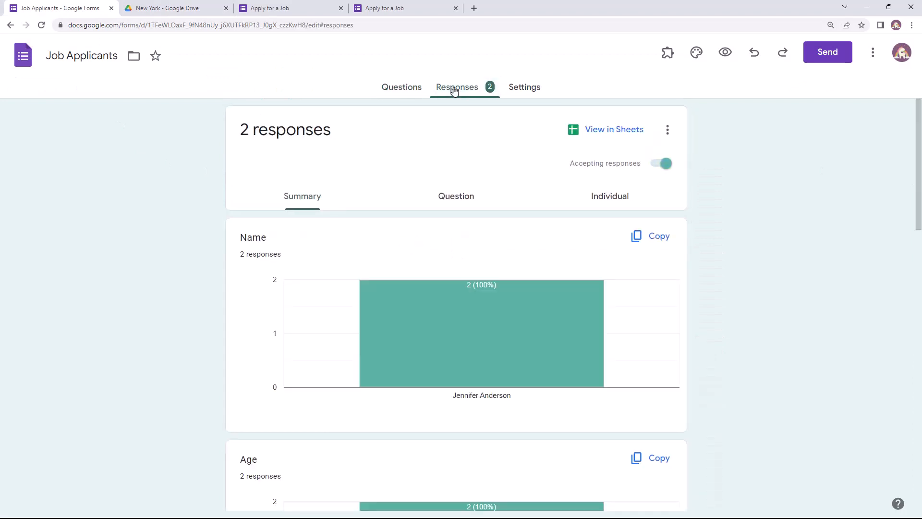
click(614, 129)
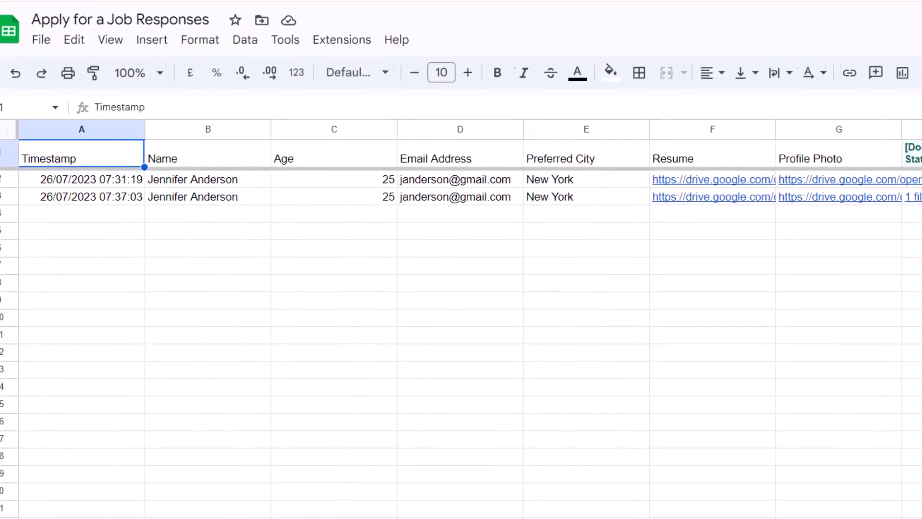
scroll(right, 3)
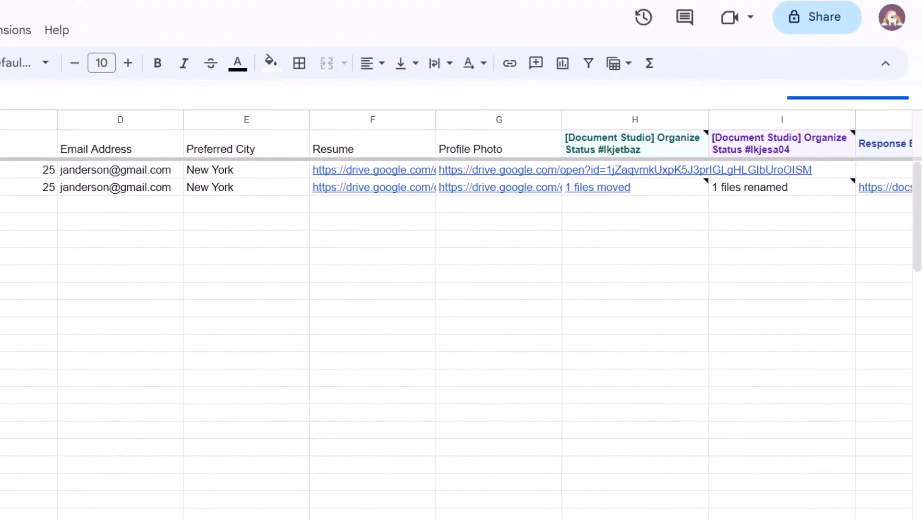
scroll(right, 3)
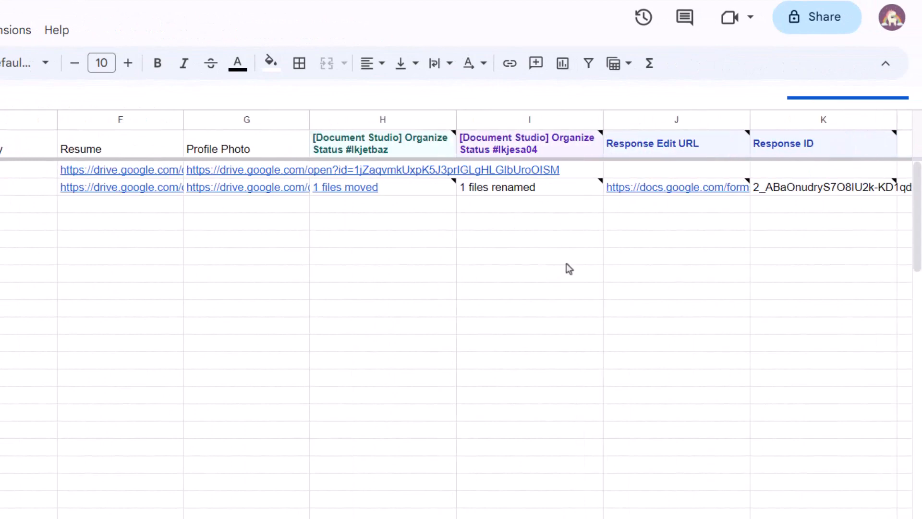